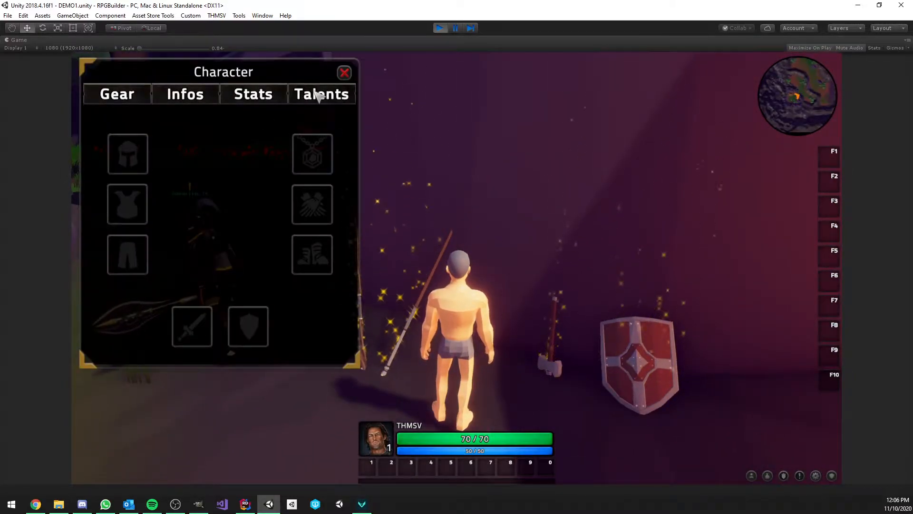
# - Close the Settings panel in the running play-mode RPG demo
pyautogui.click(321, 94)
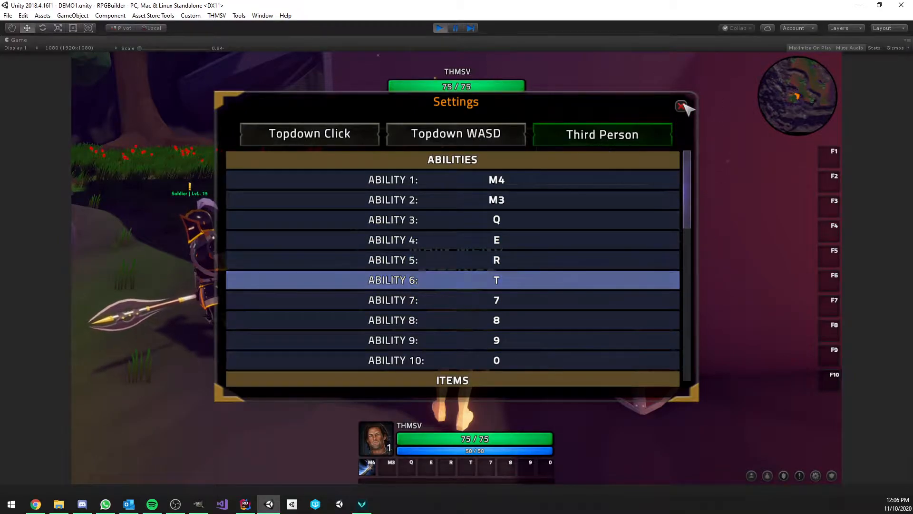
pyautogui.click(682, 107)
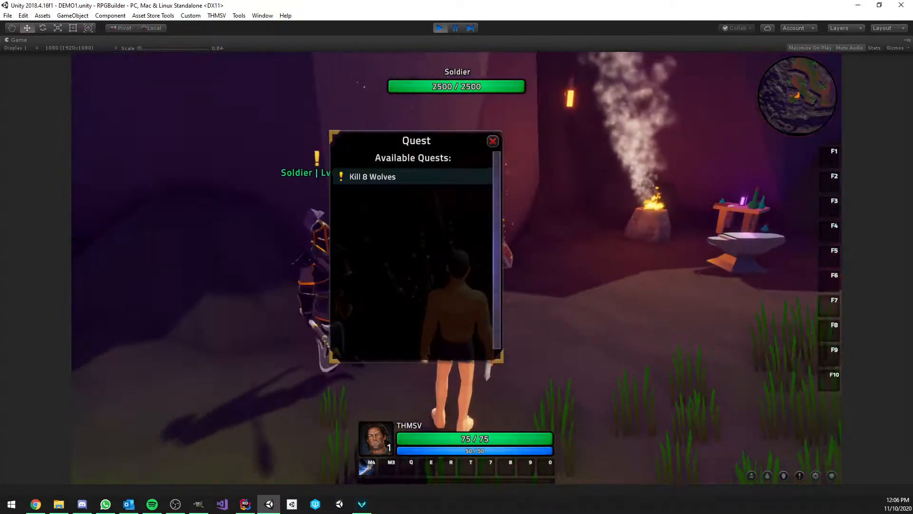
# - Accept Kill 8 Wolves from the Soldier and view its entry under ongoing quests
pyautogui.click(493, 140)
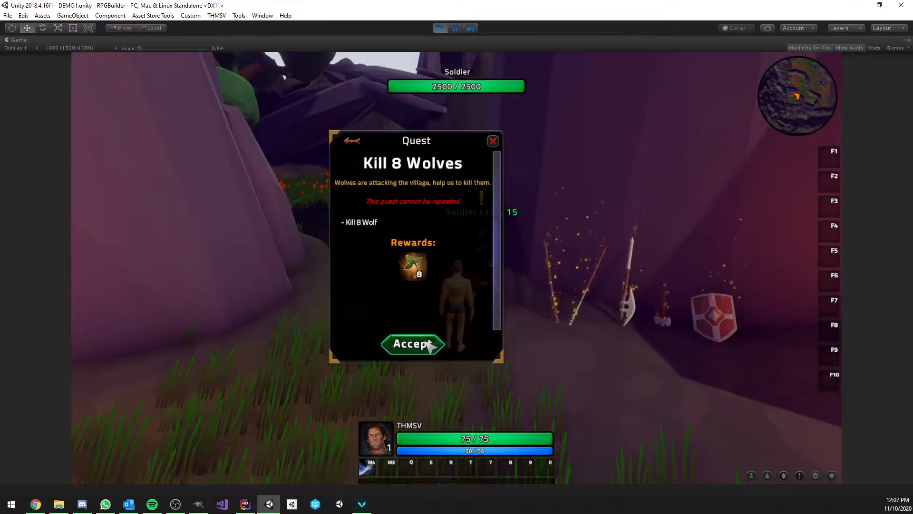
pyautogui.click(413, 343)
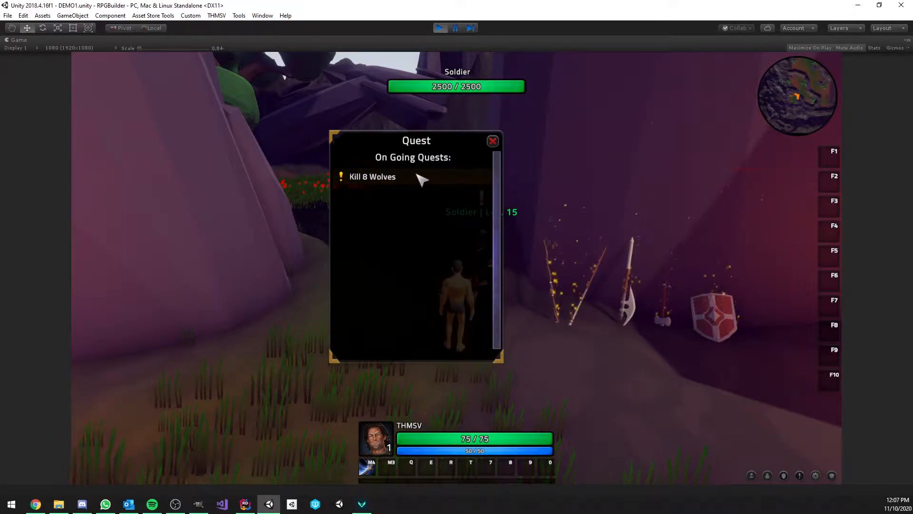
pyautogui.click(372, 177)
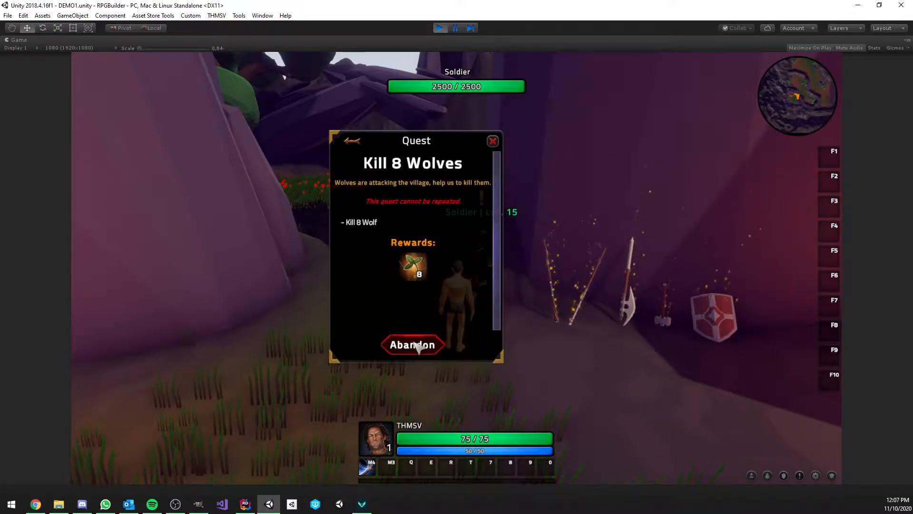
pyautogui.click(493, 140)
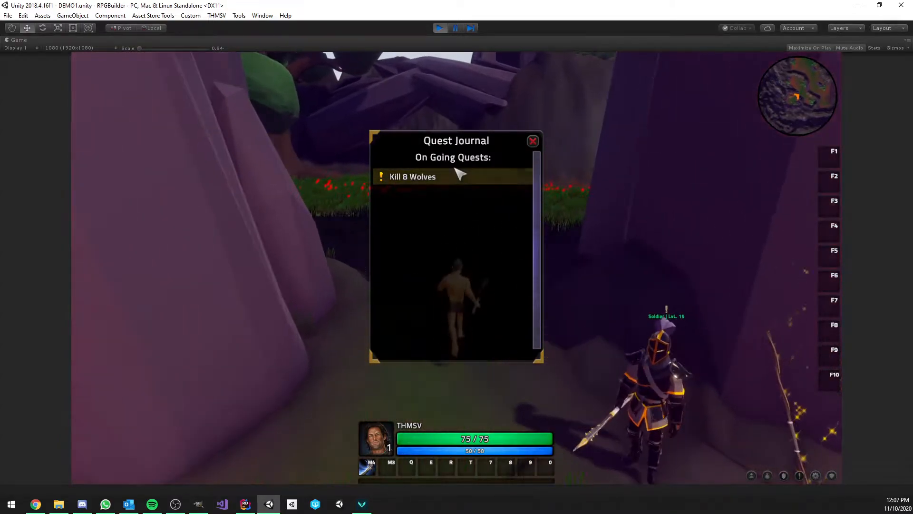
# - Track Kill 8 Wolves from the Quest Journal, then close the journal
pyautogui.click(413, 177)
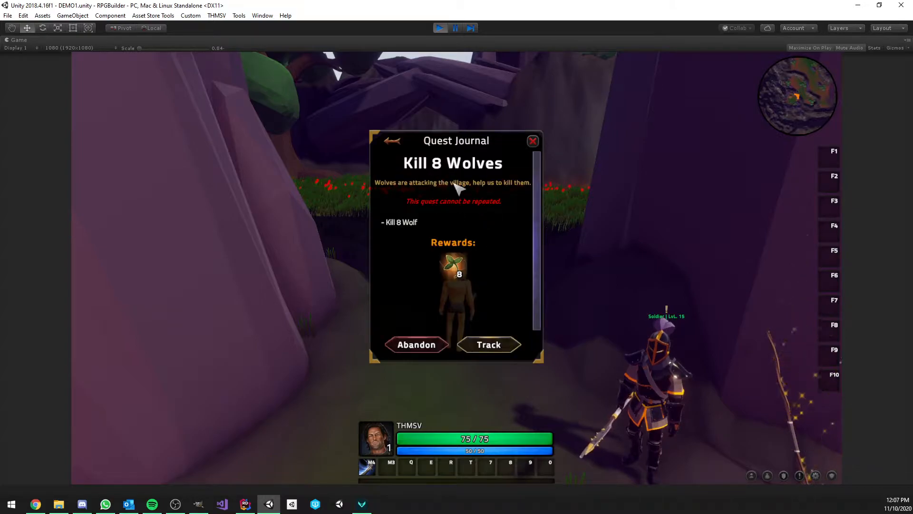
pyautogui.moveTo(413, 166)
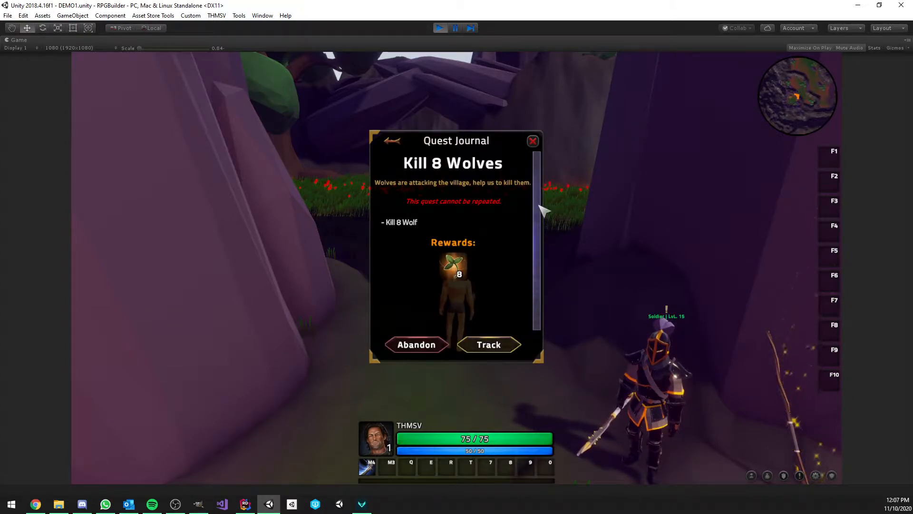
pyautogui.click(489, 344)
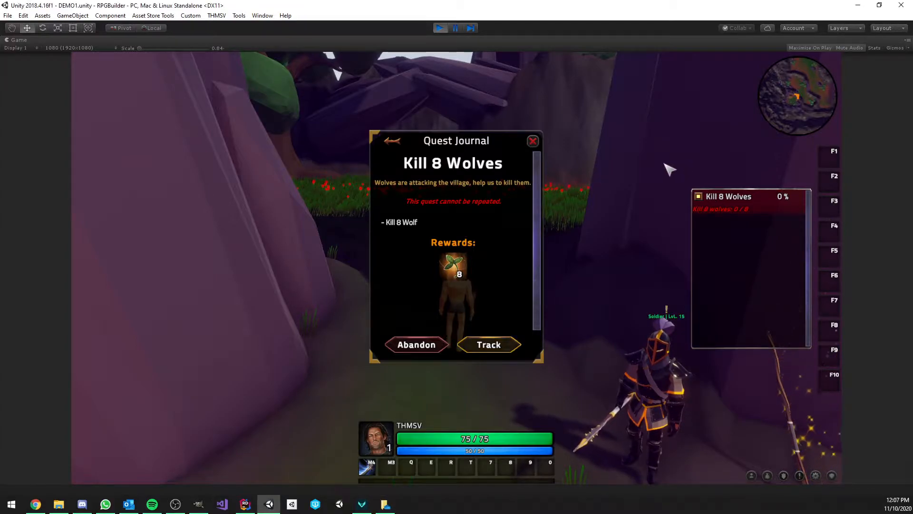
pyautogui.moveTo(740, 214)
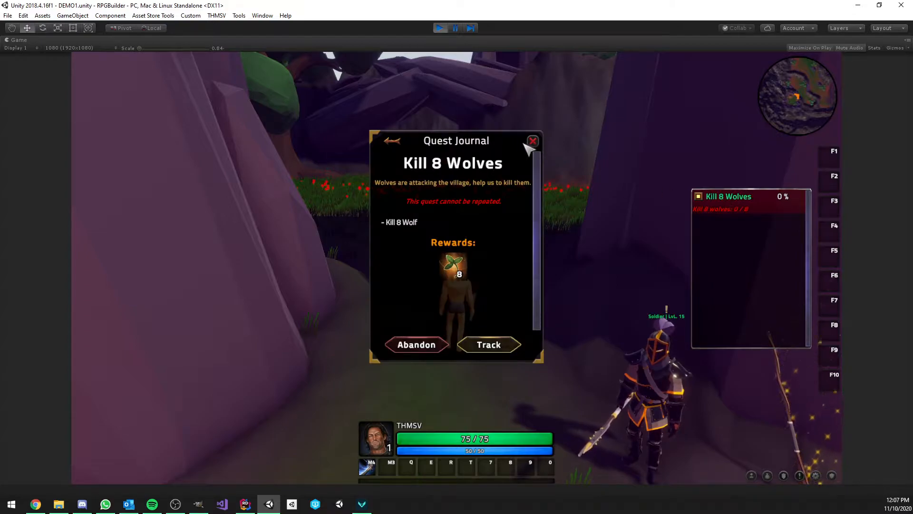
pyautogui.click(531, 141)
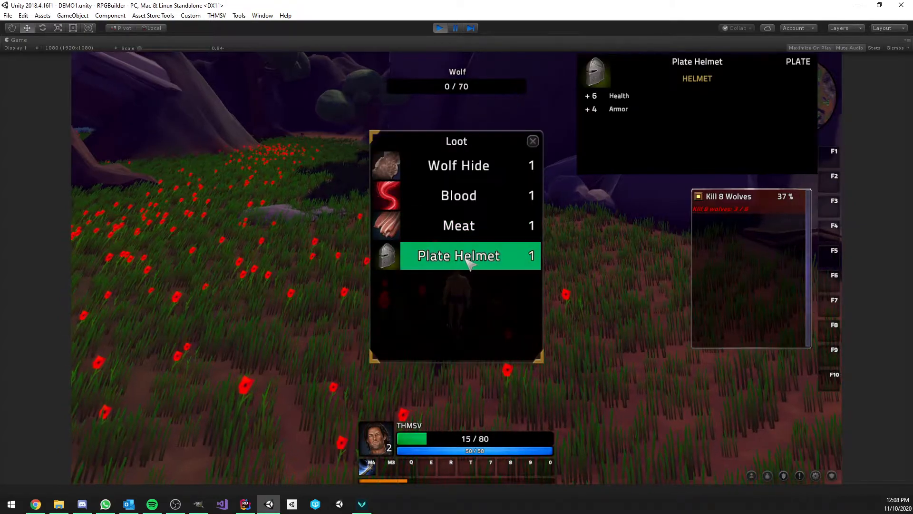
# - Take the Plate Helmet from a slain wolf's loot window
pyautogui.click(469, 256)
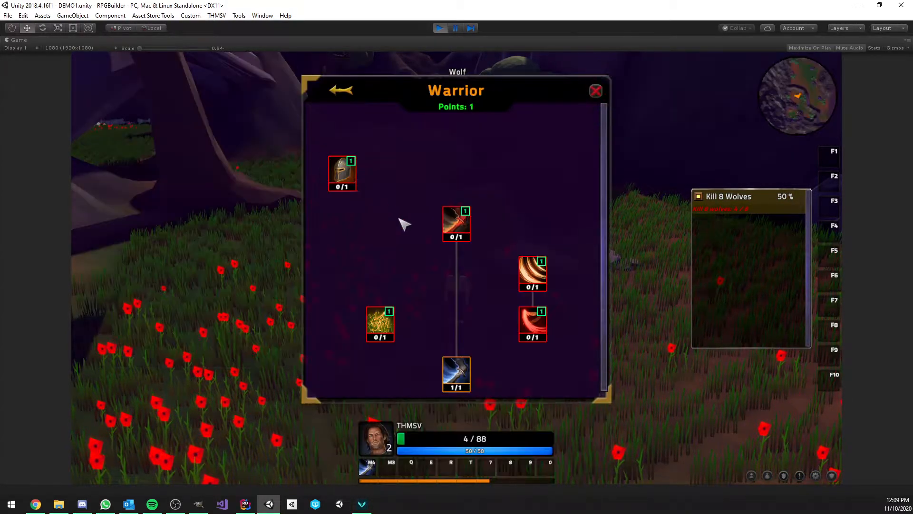
# - Spend the available Warrior talent point on an ability
pyautogui.click(532, 324)
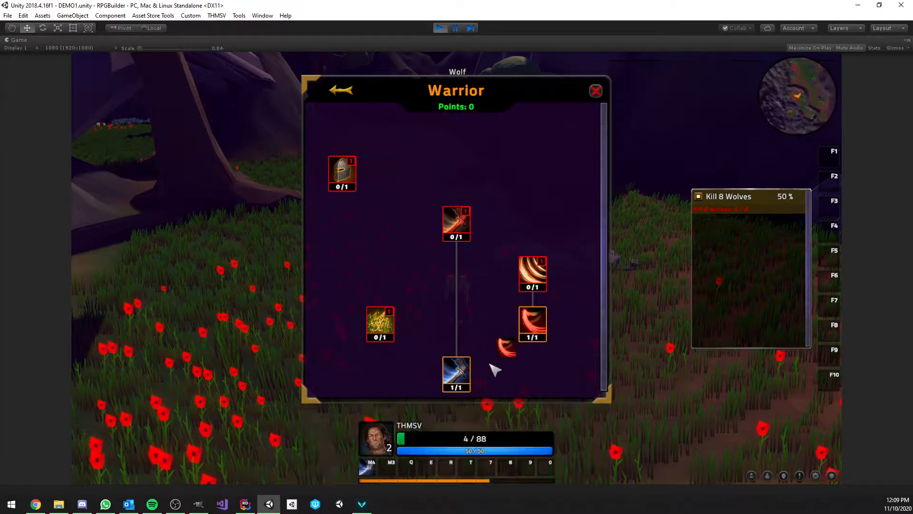
pyautogui.click(595, 90)
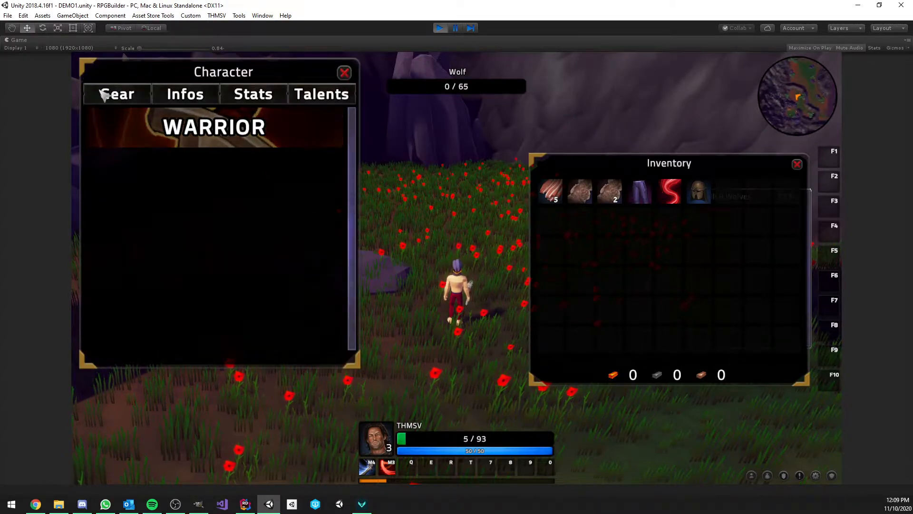
# - Equip the Plate Helmet, learn Whirlwind, loot wolf Meat, and close the Character window
pyautogui.click(116, 94)
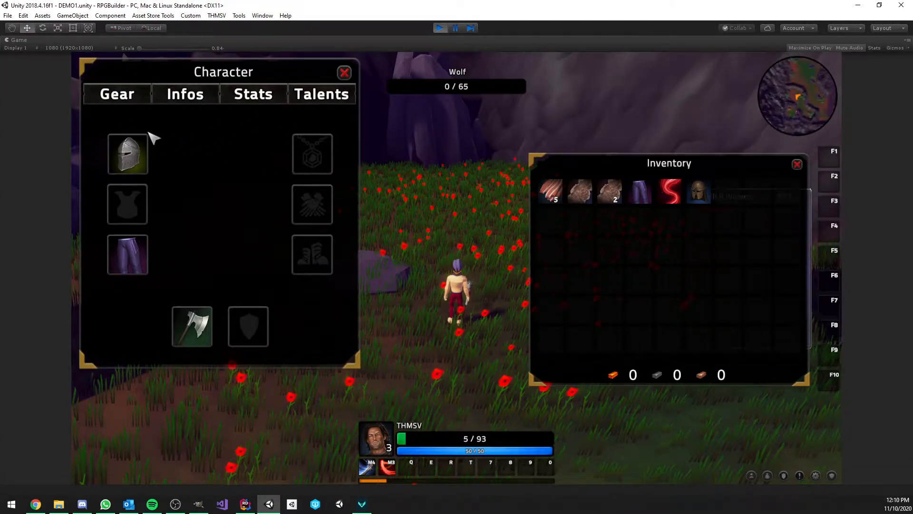
pyautogui.click(344, 72)
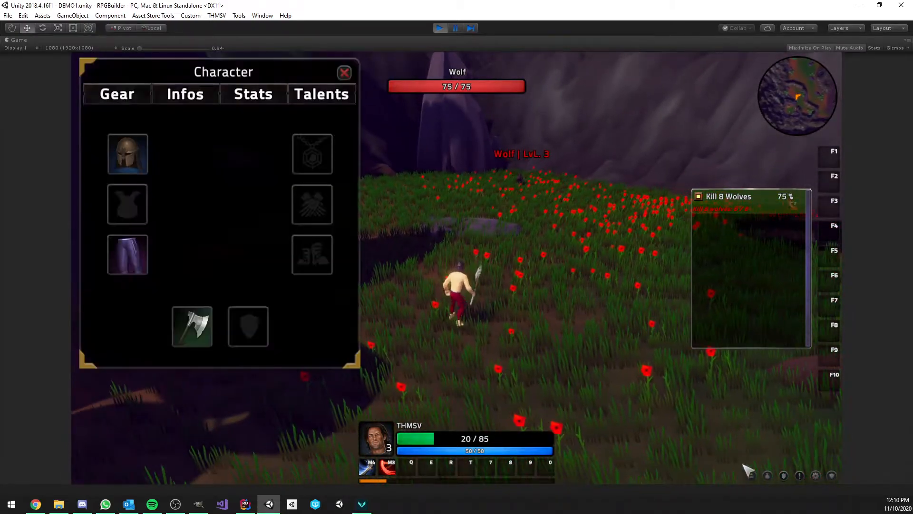
pyautogui.click(321, 94)
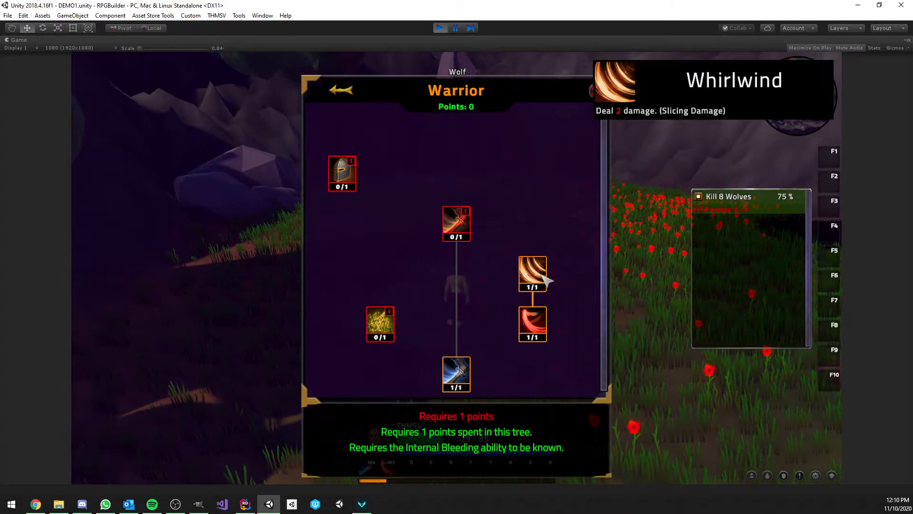
pyautogui.click(340, 90)
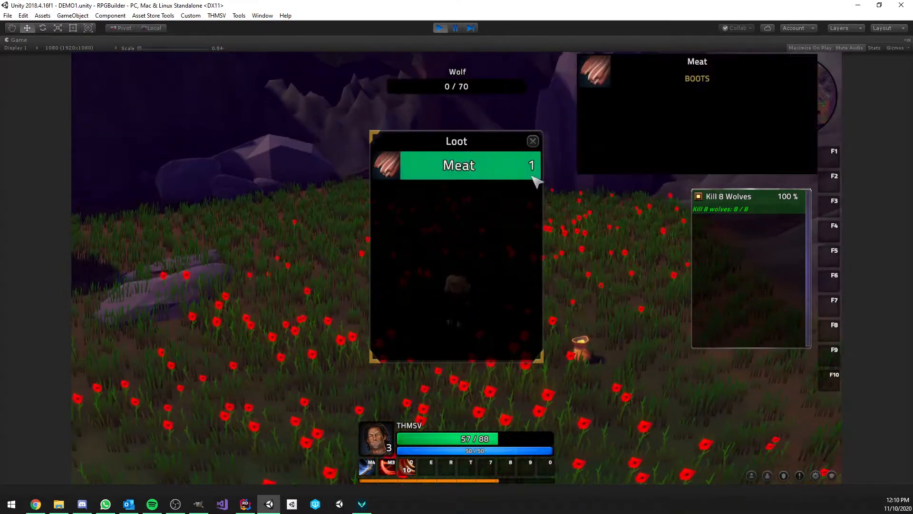
pyautogui.click(459, 166)
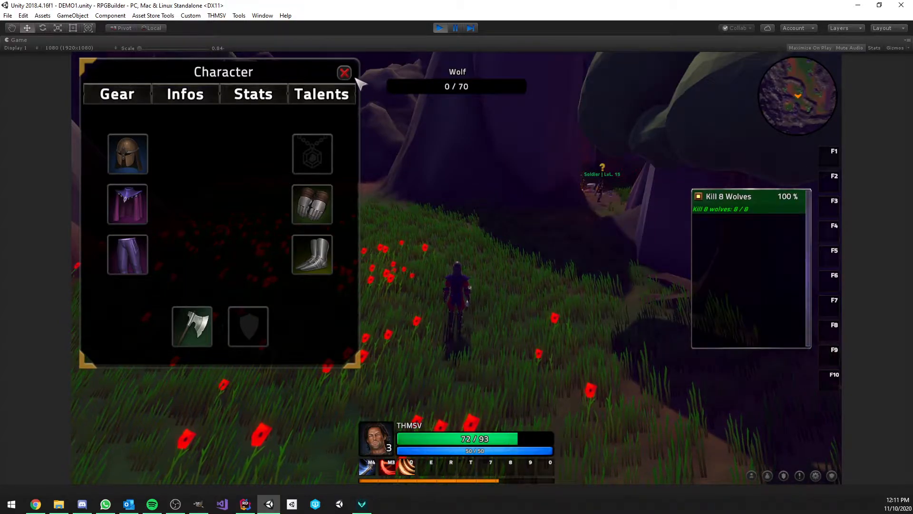
pyautogui.click(343, 72)
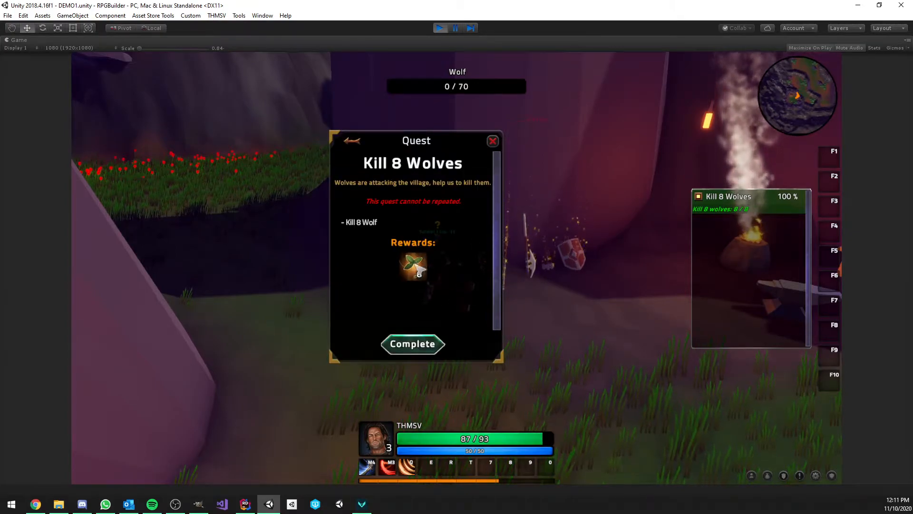
# - Turn in Kill 8 Wolves with a chosen reward, then accept Kill Ferocious Wolf
pyautogui.click(412, 344)
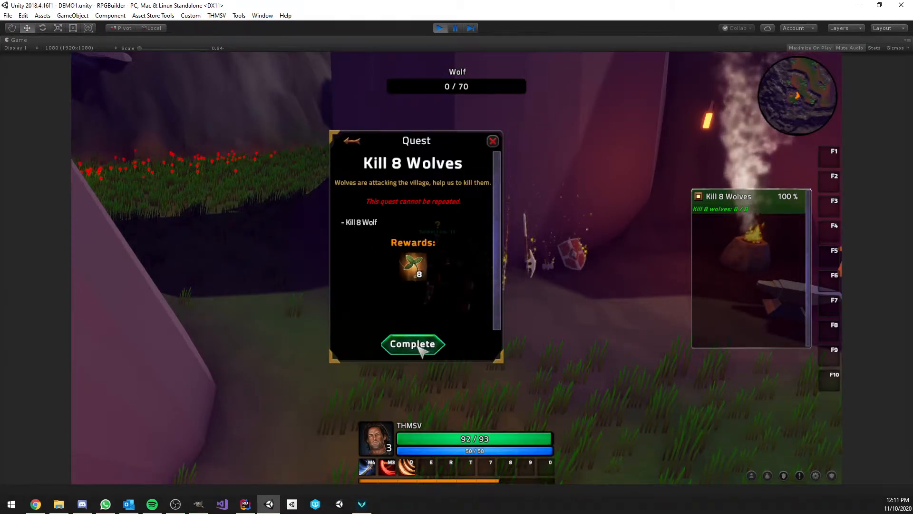
pyautogui.click(412, 343)
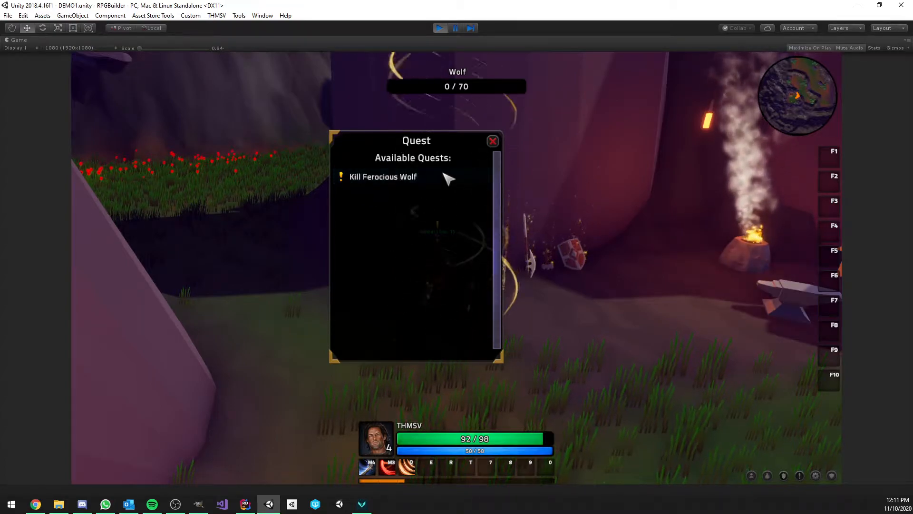
pyautogui.click(382, 176)
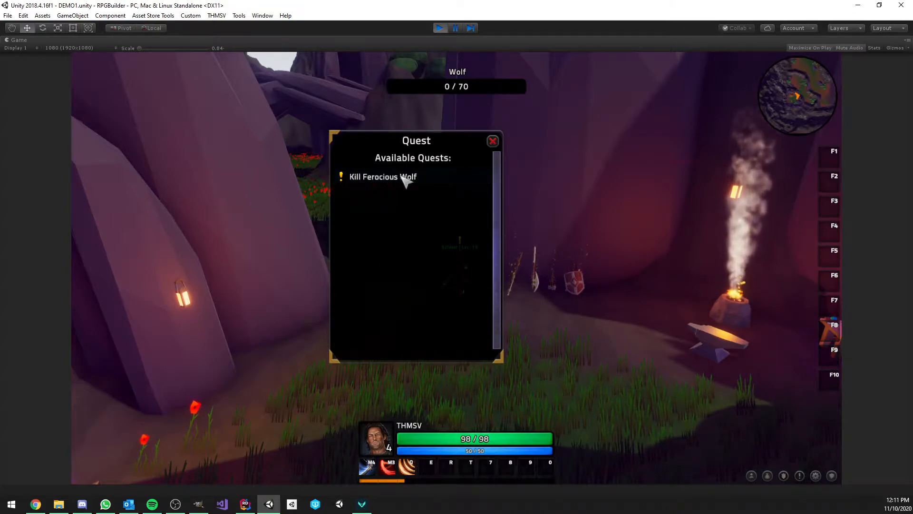
pyautogui.moveTo(410, 185)
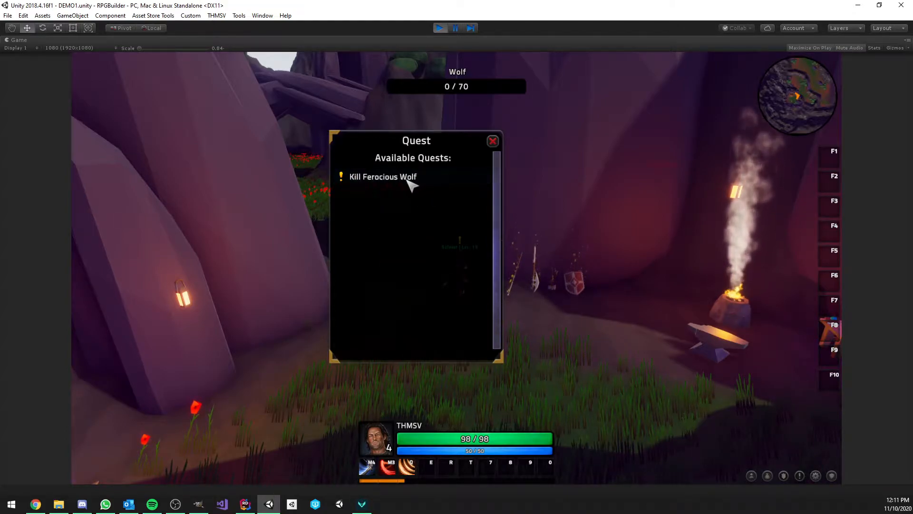
pyautogui.click(383, 176)
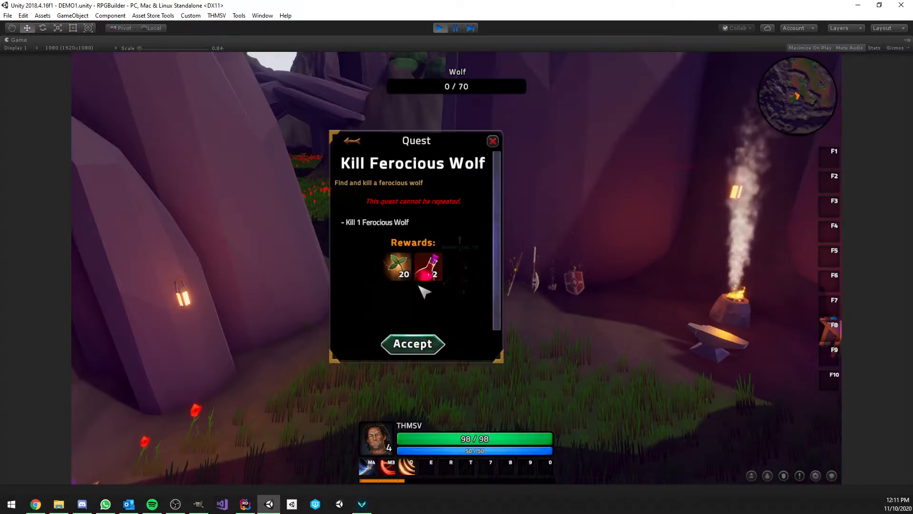
pyautogui.moveTo(437, 301)
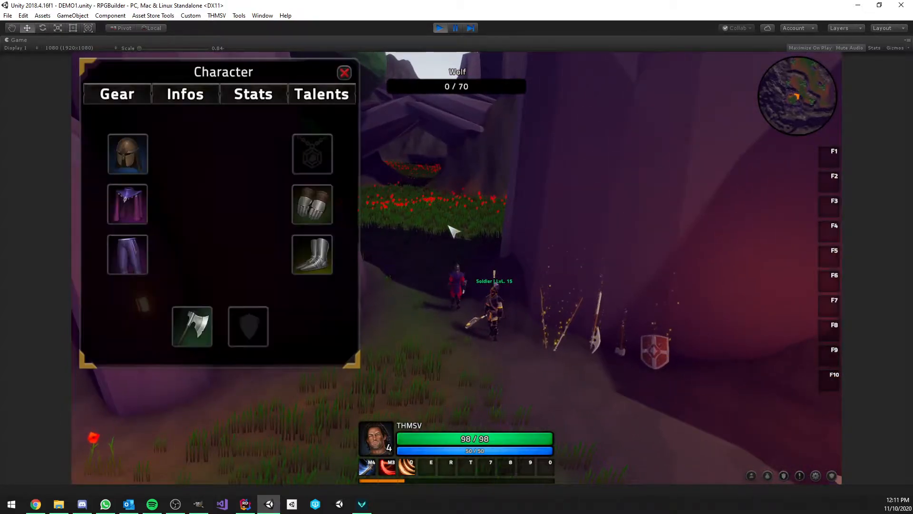
# - Learn a new Warrior talent, place it on the action bar, and attack the wolf
pyautogui.click(321, 94)
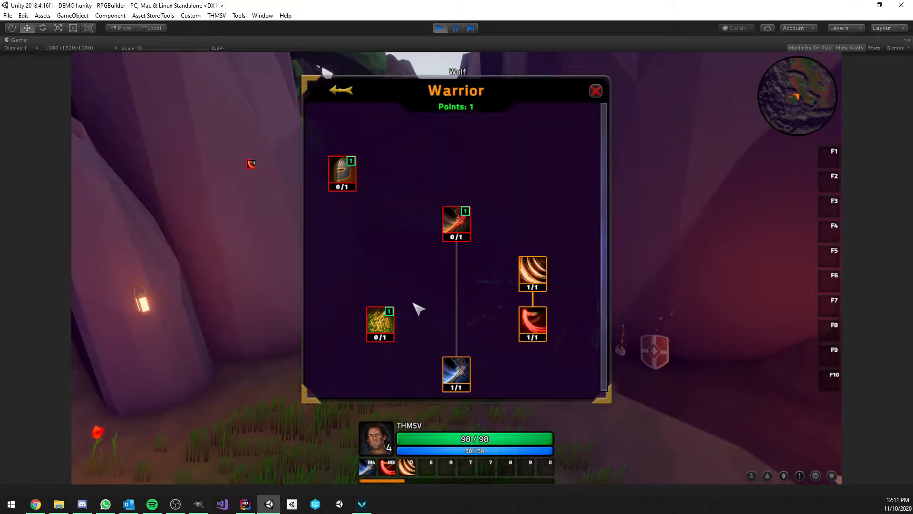
pyautogui.click(380, 324)
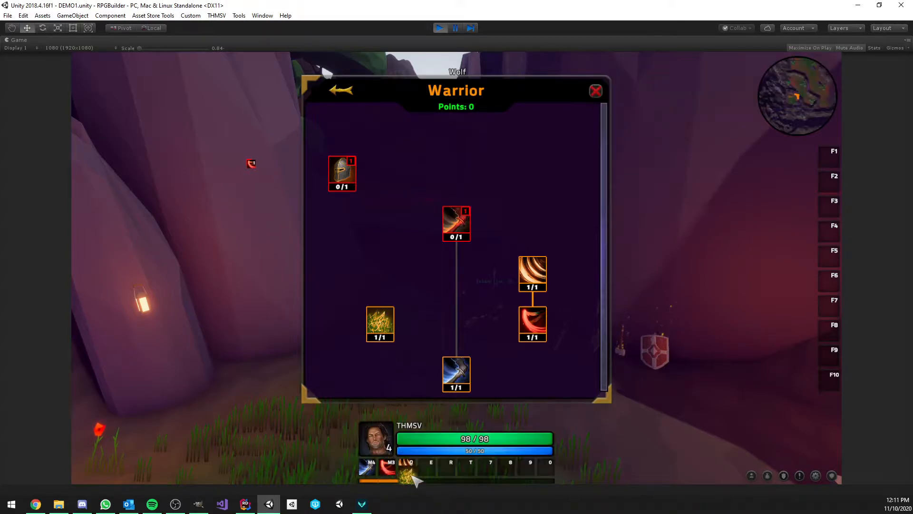
pyautogui.click(595, 91)
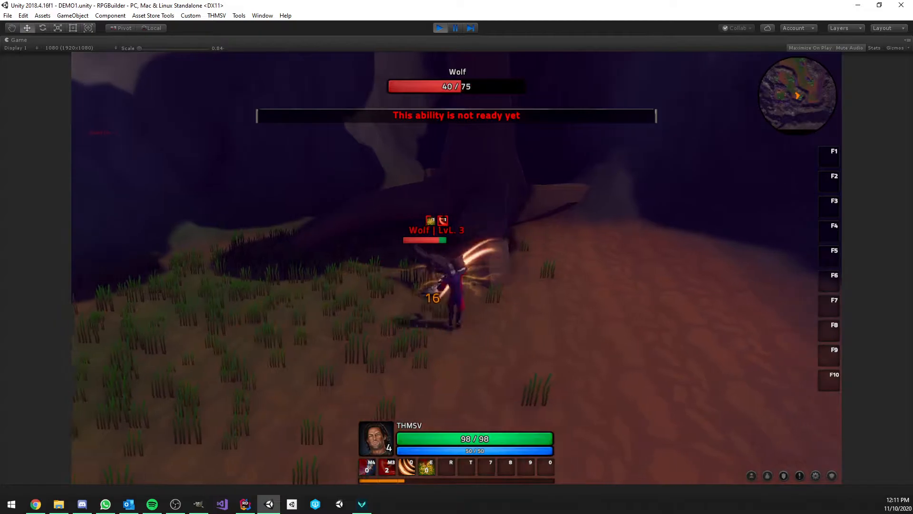
pyautogui.click(382, 466)
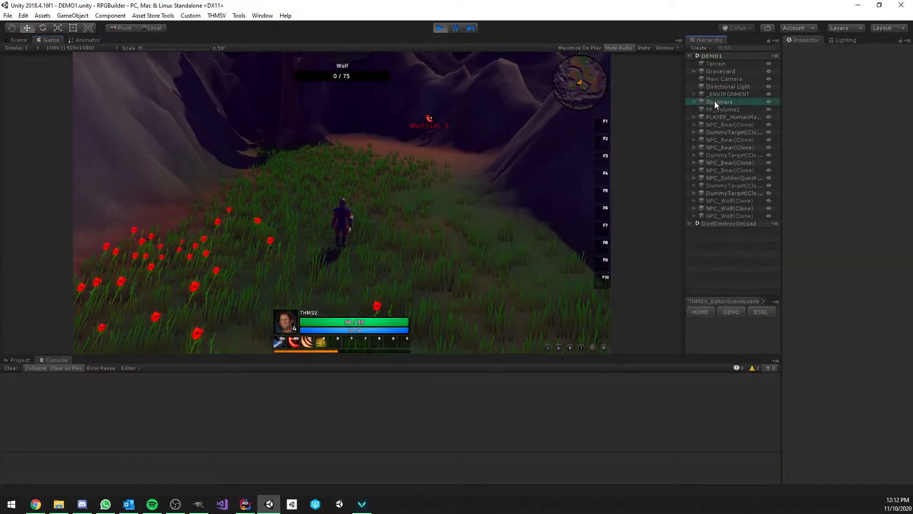
# - Expand Spawners, select a WOLF_SPAWNER, and trigger Spawn in its NPC Spawner component
pyautogui.click(694, 102)
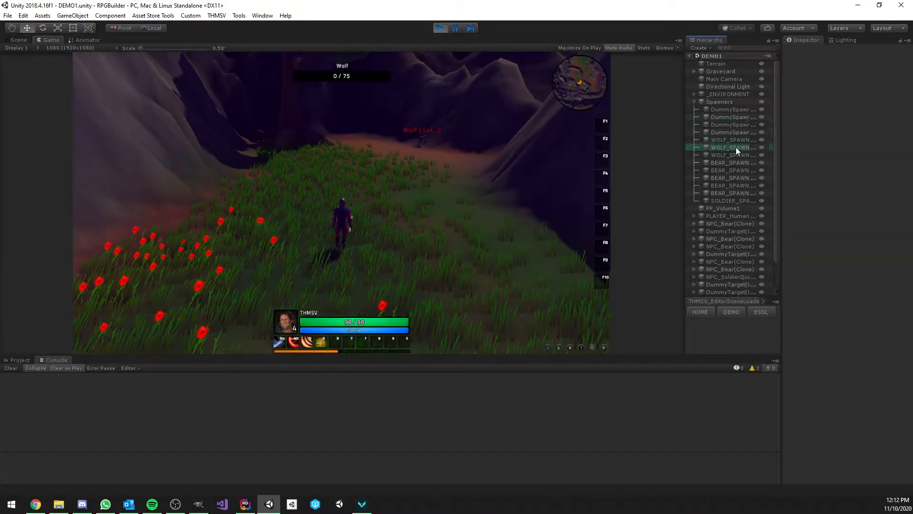
pyautogui.click(731, 147)
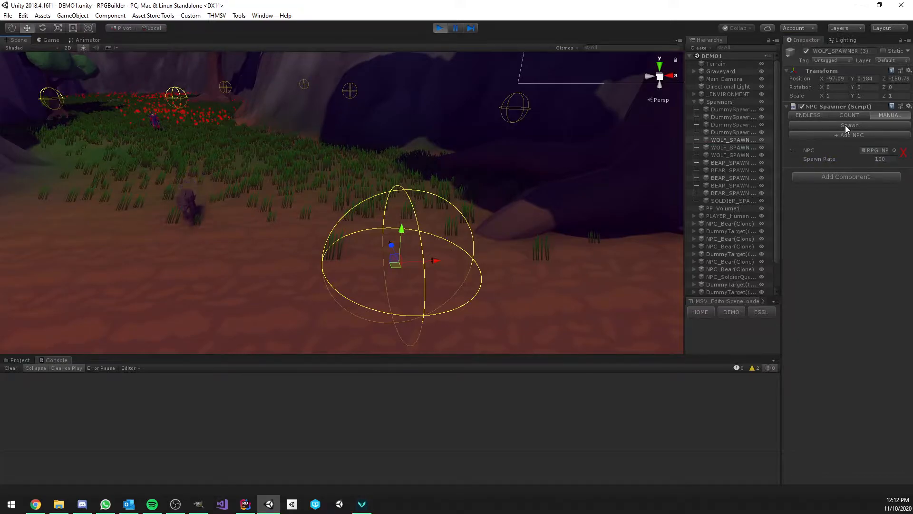
pyautogui.click(51, 39)
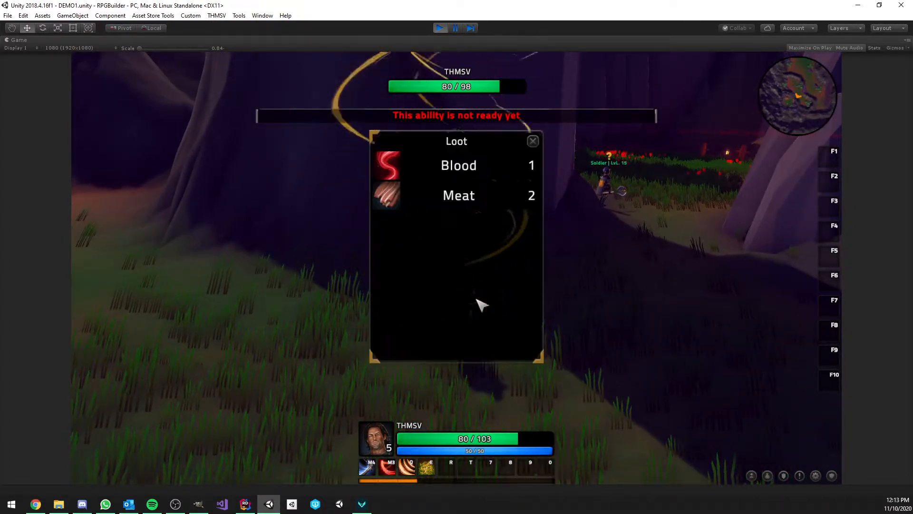
# - Collect the spawned wolf's Blood and Meat, then close the Character window
pyautogui.click(531, 140)
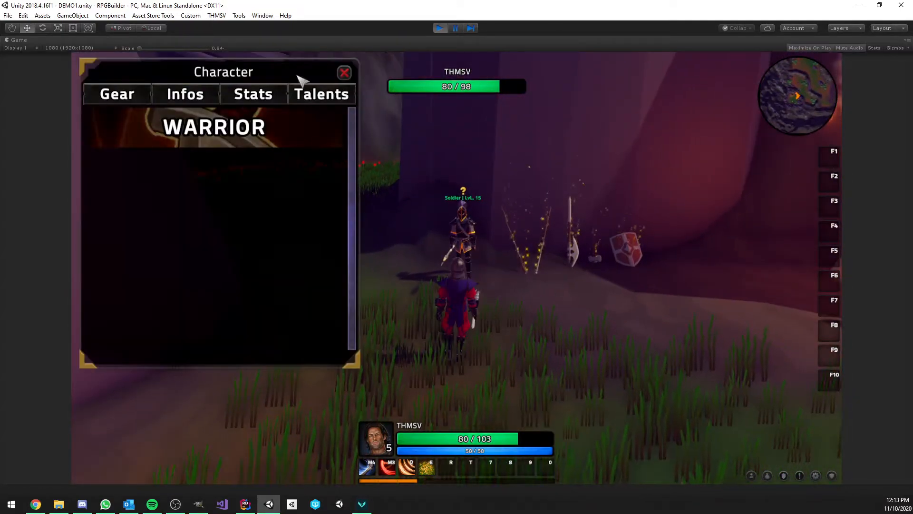
pyautogui.click(321, 94)
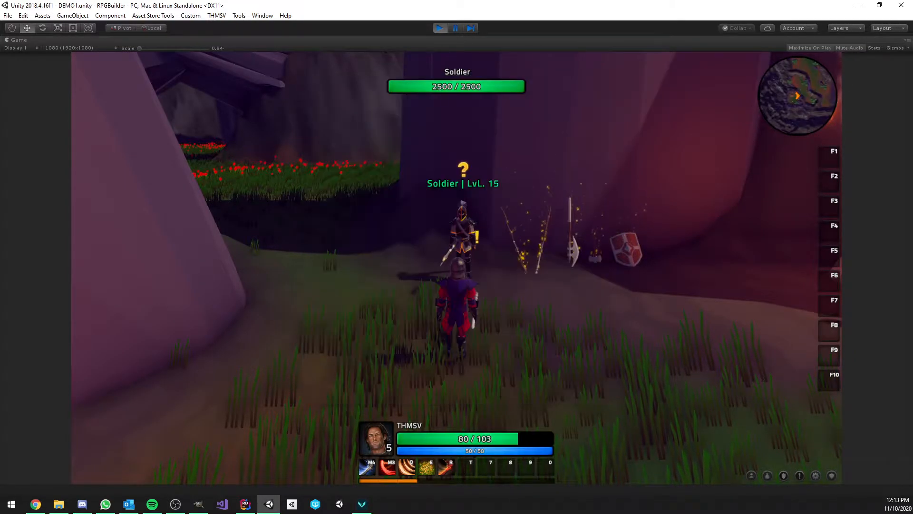
# - Turn in Kill Ferocious Wolf to the Soldier, then close the Talents and Quest windows
pyautogui.click(463, 169)
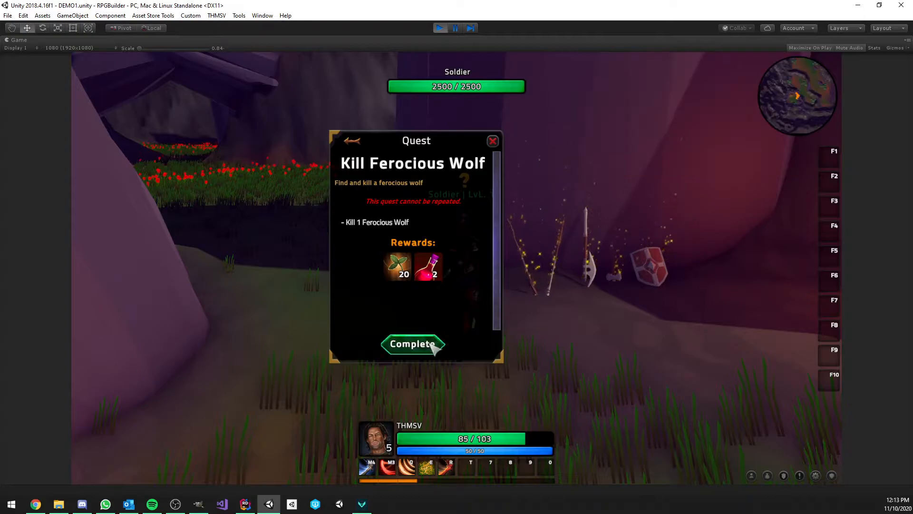
pyautogui.click(412, 344)
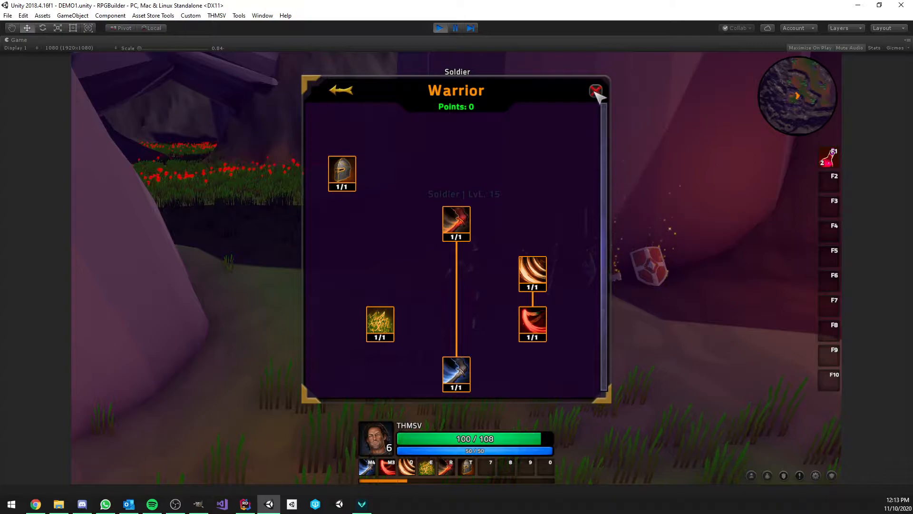
pyautogui.click(595, 91)
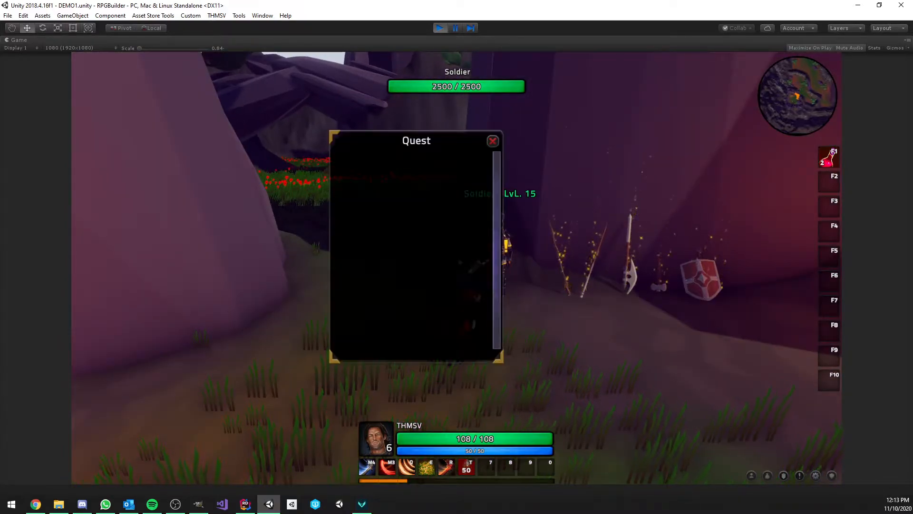
pyautogui.click(492, 141)
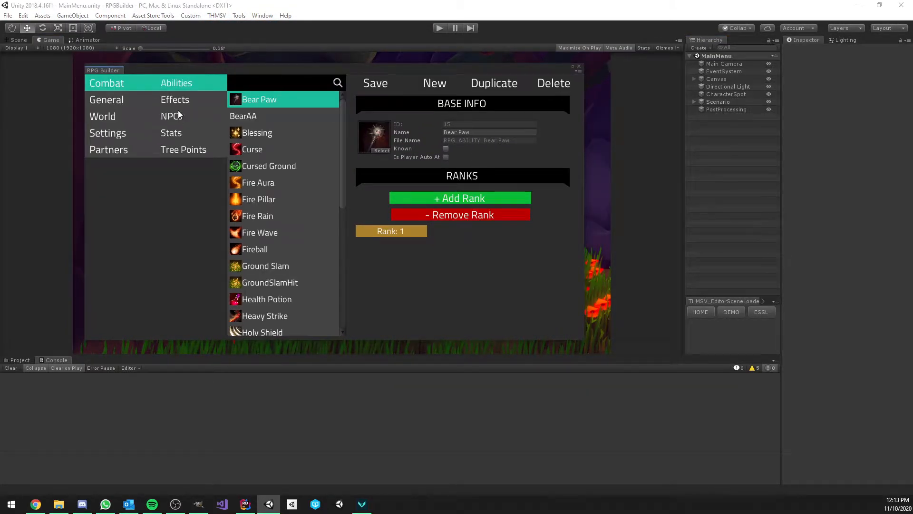
# - Browse World Tasks and the Kill8Wolves quest objectives, ending on the Kill8Wolves task
pyautogui.click(102, 116)
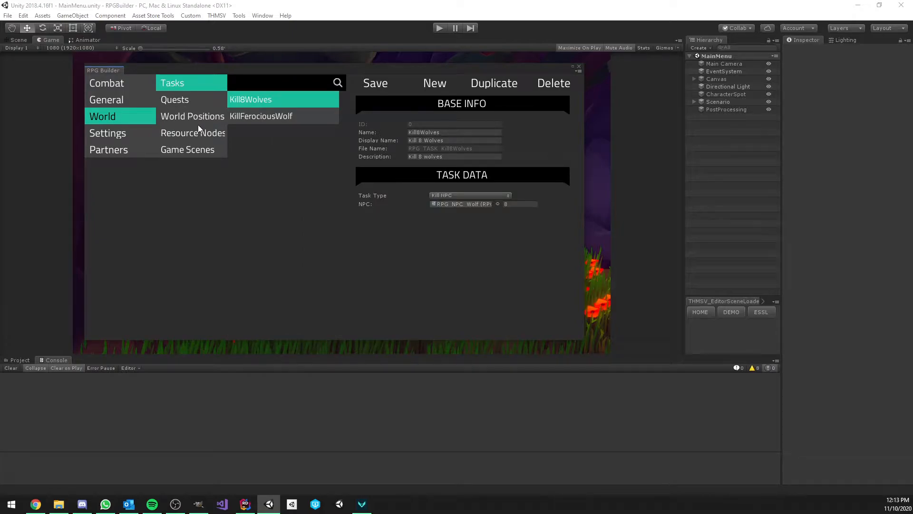
pyautogui.moveTo(425, 96)
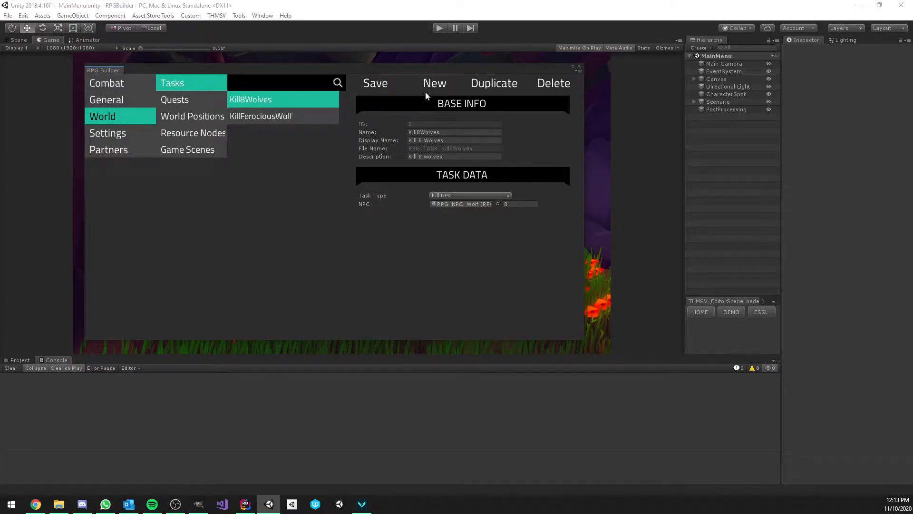
pyautogui.moveTo(192, 111)
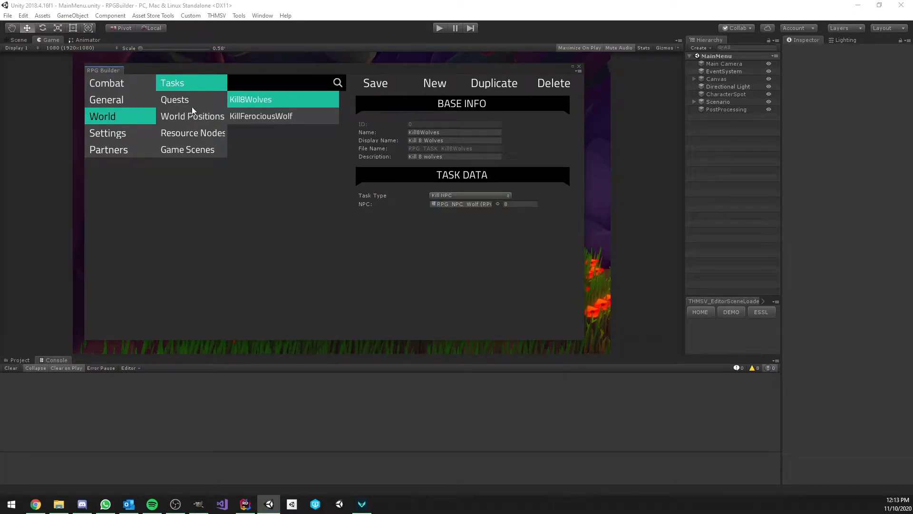
pyautogui.click(174, 99)
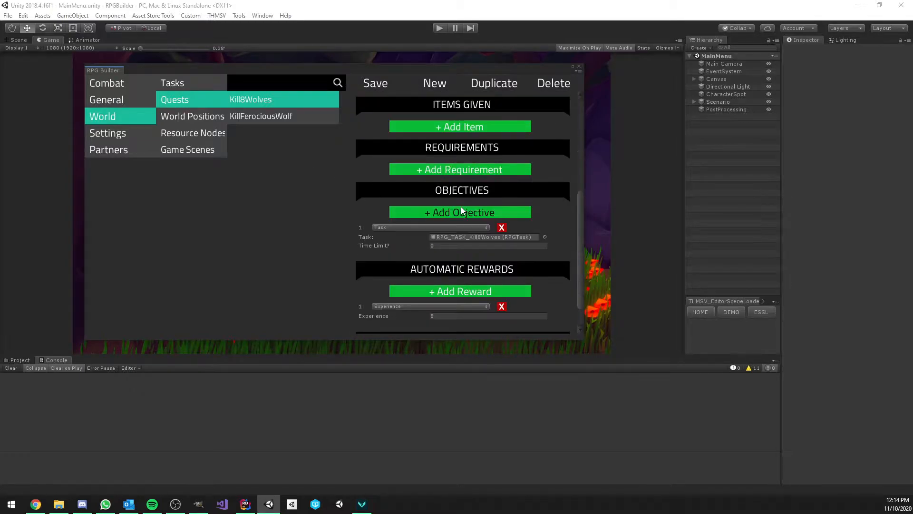
pyautogui.moveTo(411, 231)
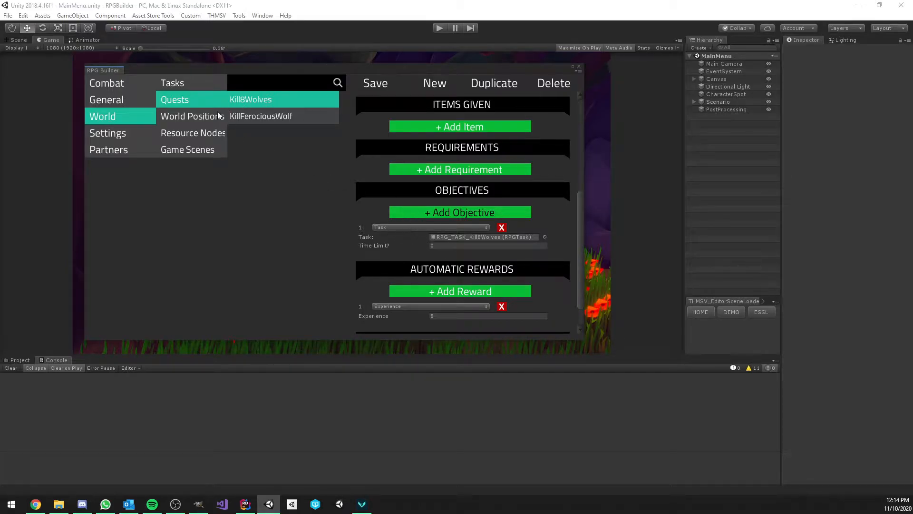
pyautogui.click(172, 83)
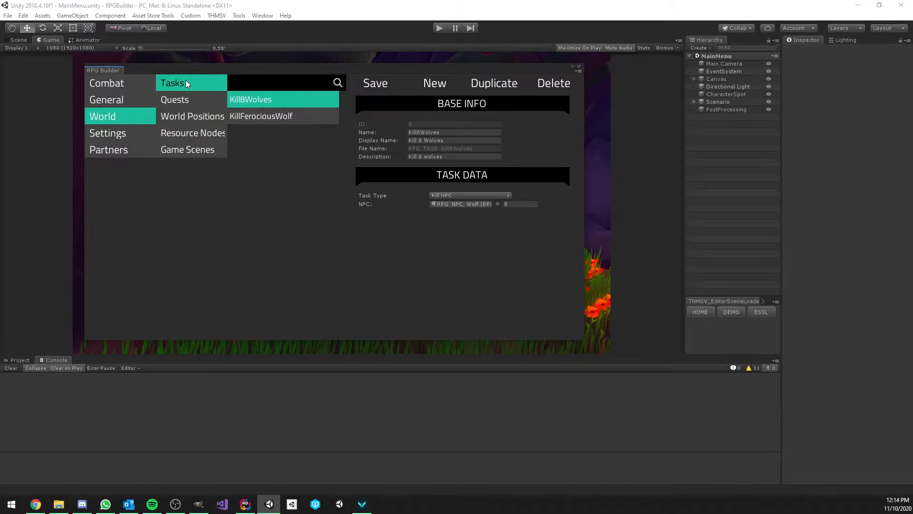
pyautogui.moveTo(329, 134)
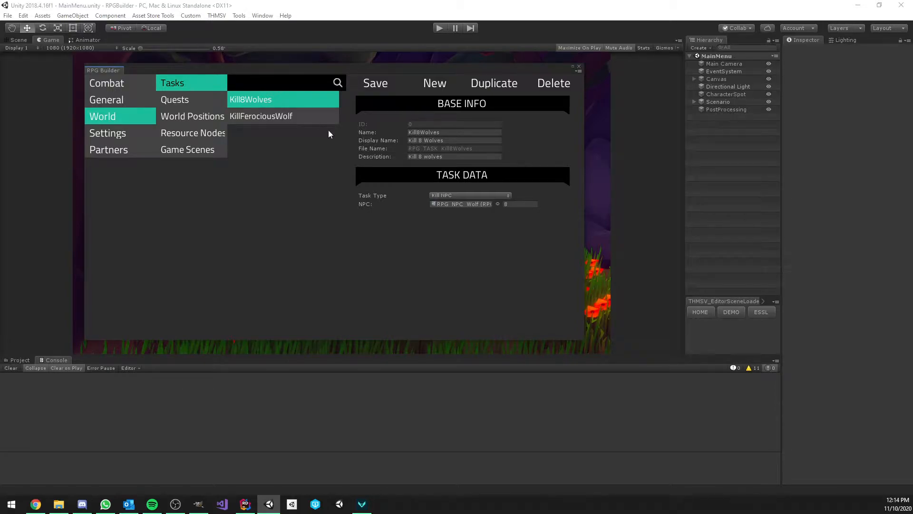
pyautogui.moveTo(329, 145)
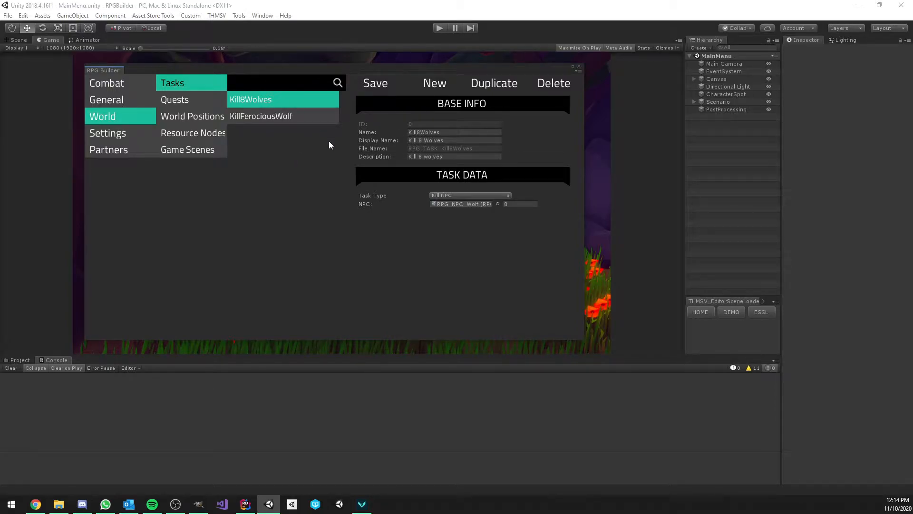
pyautogui.click(468, 195)
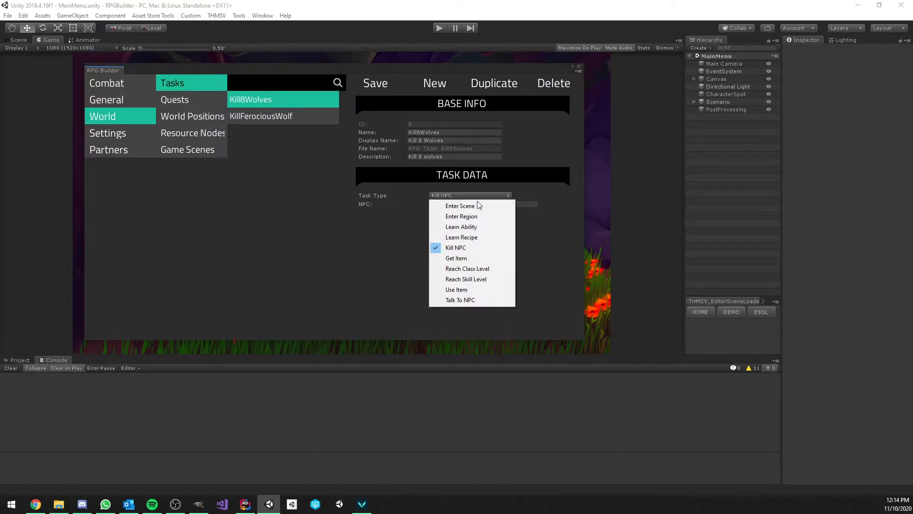
pyautogui.moveTo(469, 206)
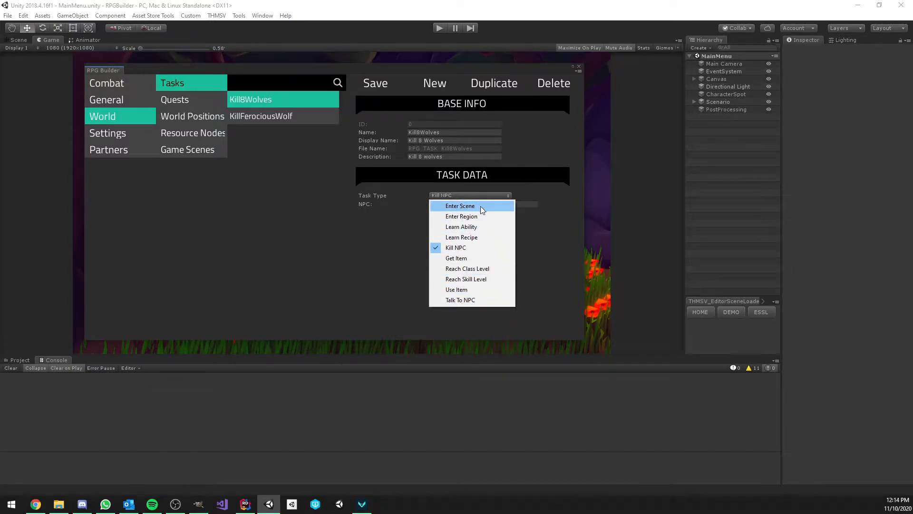
pyautogui.moveTo(477, 227)
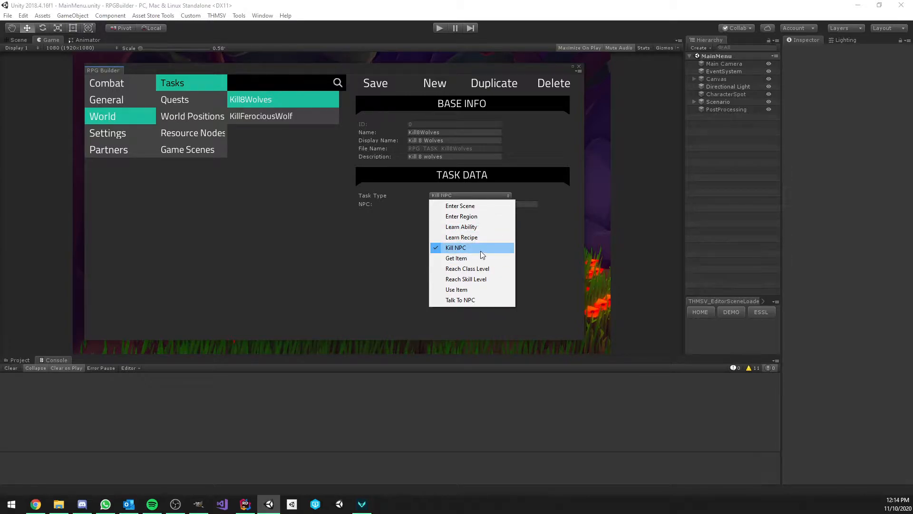
pyautogui.click(456, 247)
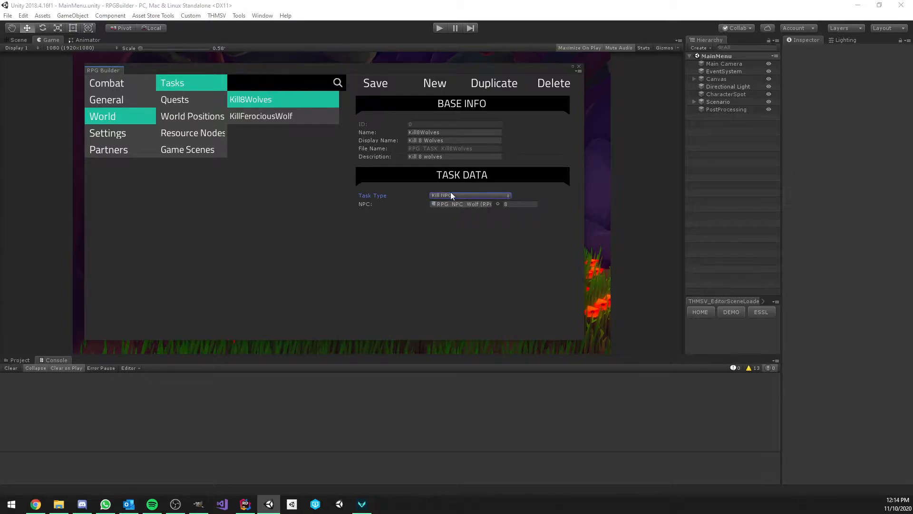
pyautogui.click(469, 195)
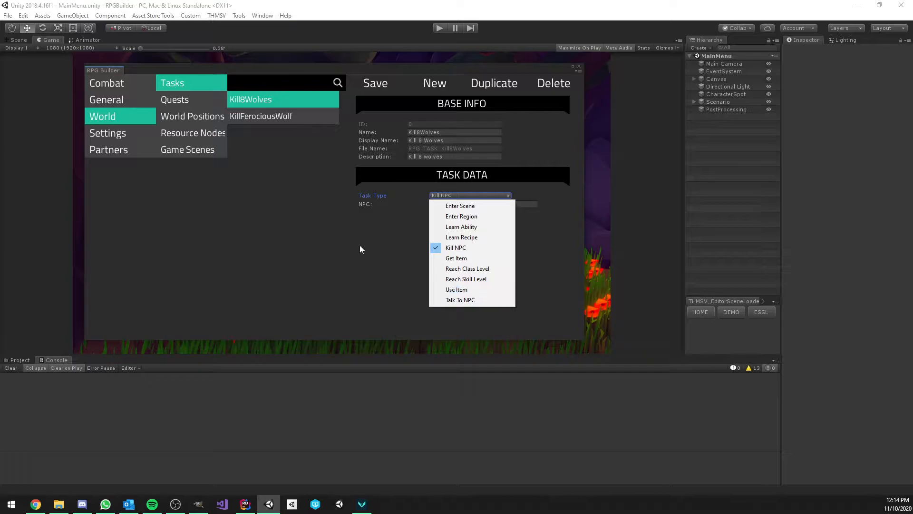
pyautogui.click(456, 246)
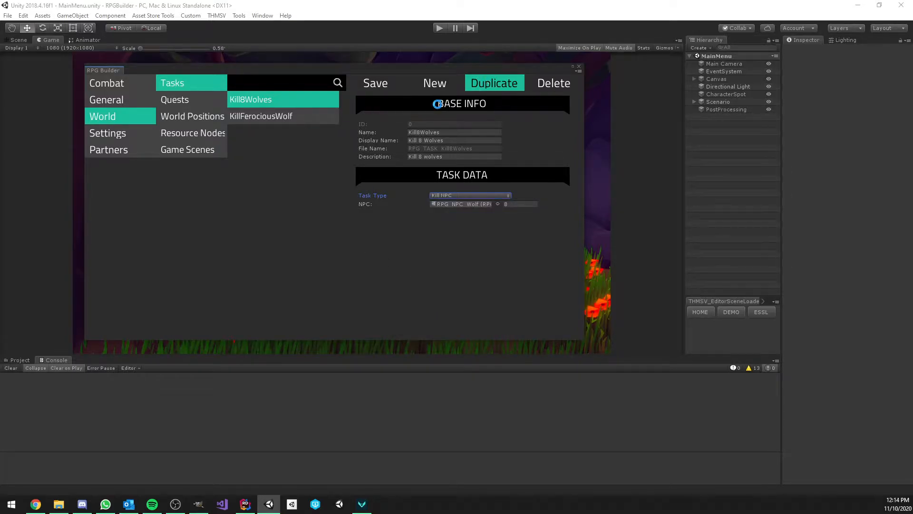
# - Duplicate the Kill8Wolves task and change the copy's display name to Kill 5 Bears
pyautogui.click(493, 83)
pyautogui.write('Bea')
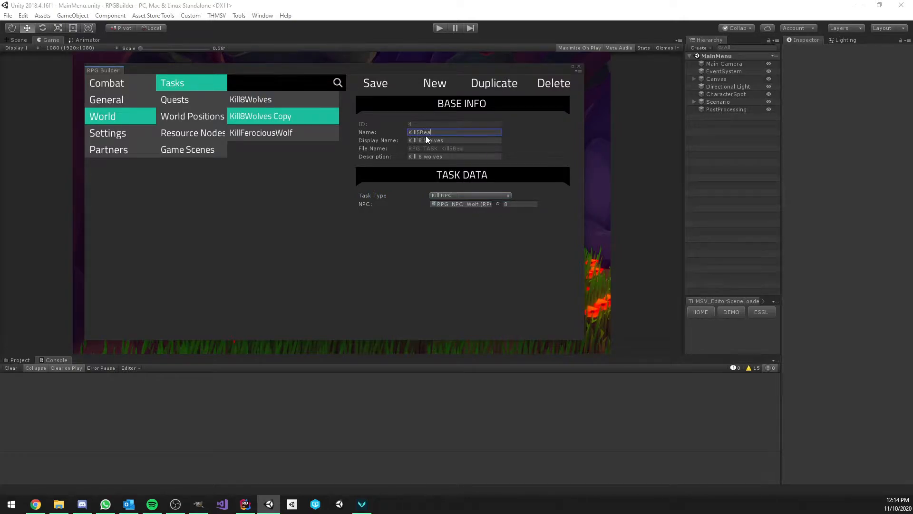
pyautogui.click(454, 140)
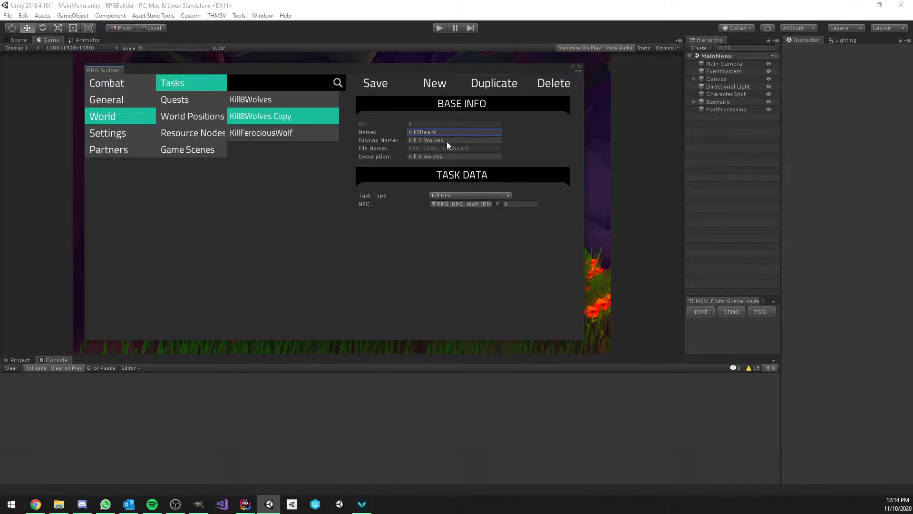
pyautogui.click(455, 140)
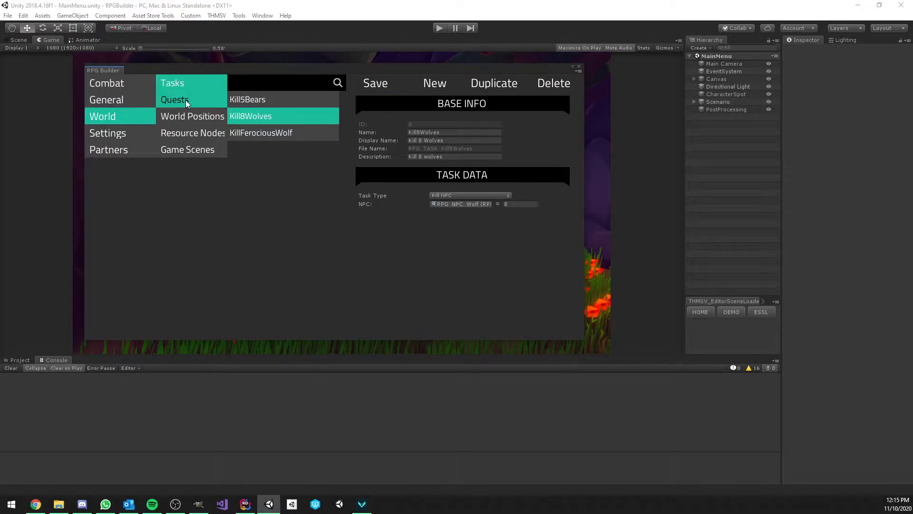
# - Duplicate the Kill8Wolves quest and rename the copy KillBears
pyautogui.click(173, 99)
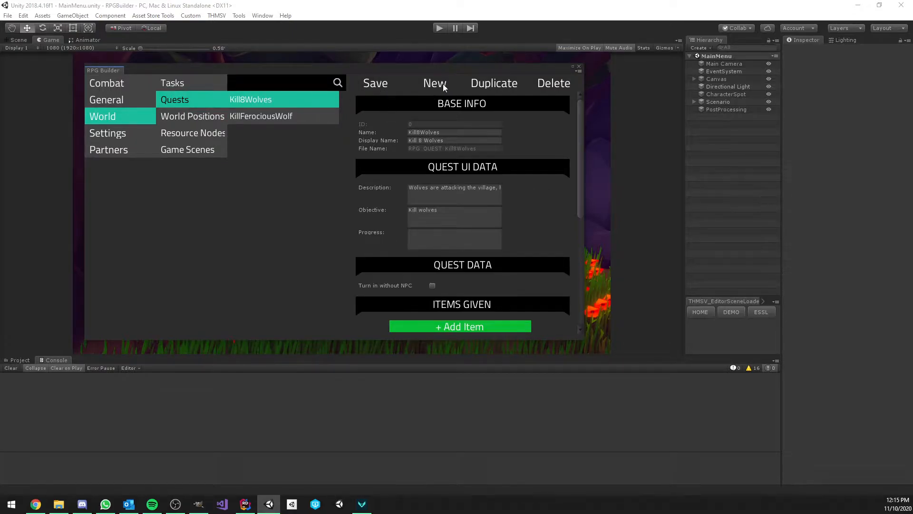
pyautogui.click(493, 83)
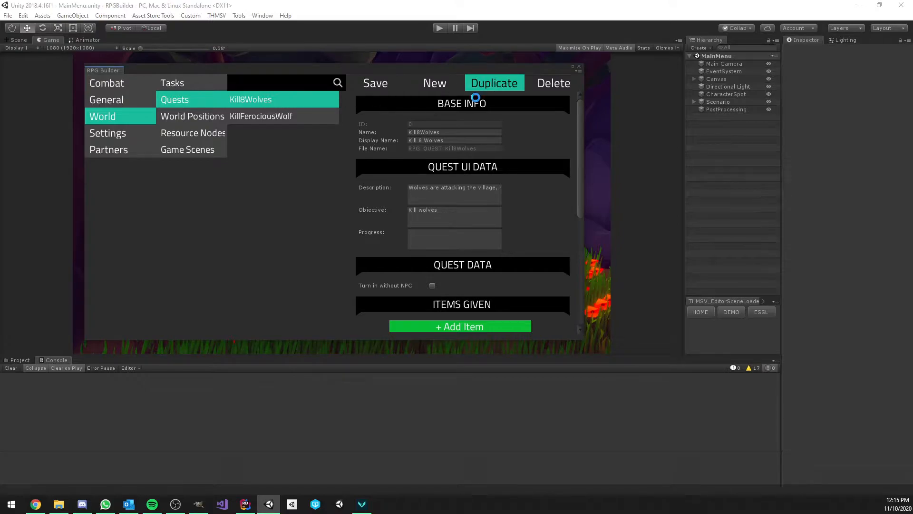
pyautogui.click(494, 83)
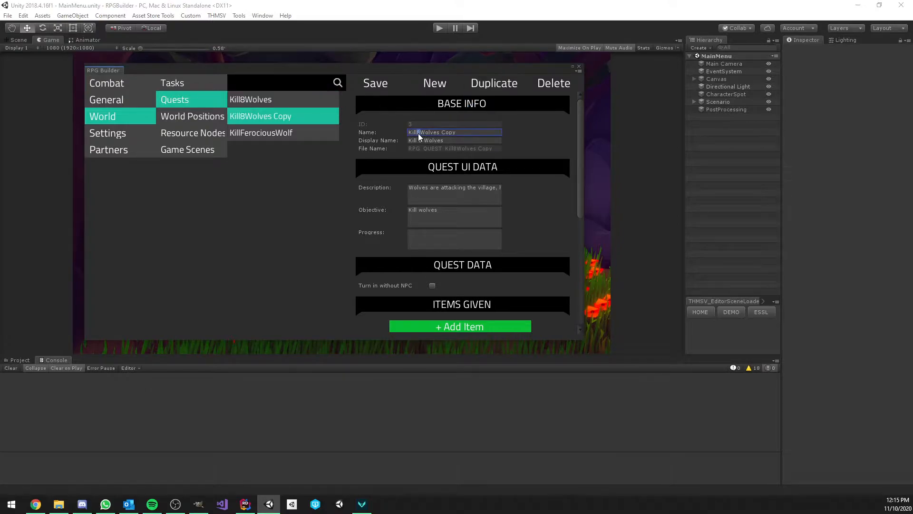
pyautogui.tripleClick(432, 132)
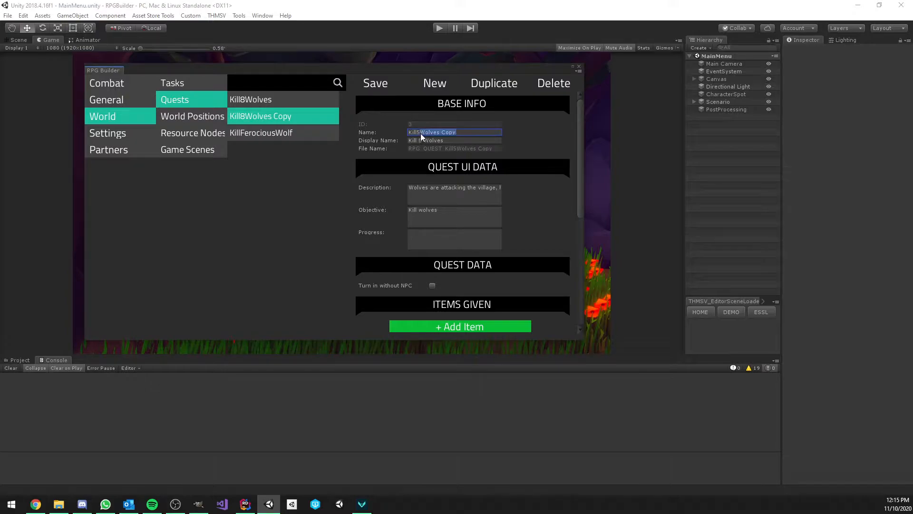
pyautogui.write('KillBears')
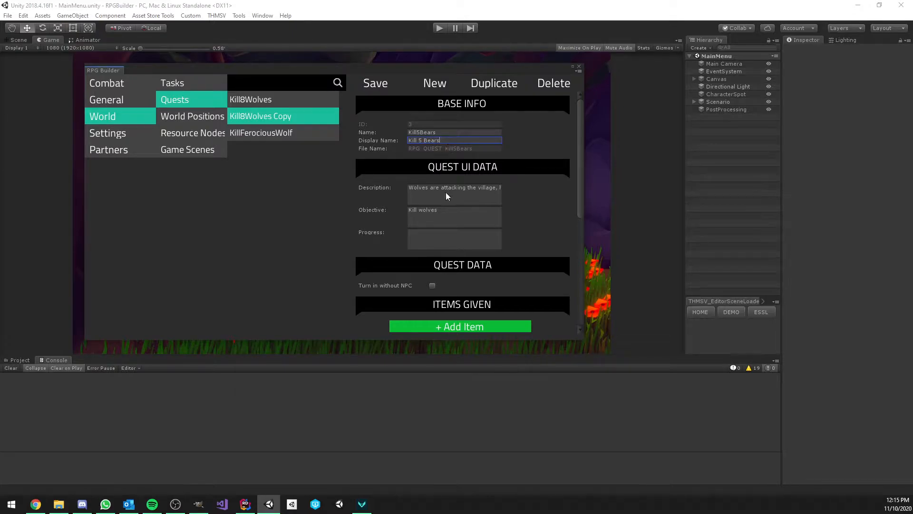
# - Edit the quest description and add Health Potion as the item given
pyautogui.click(454, 187)
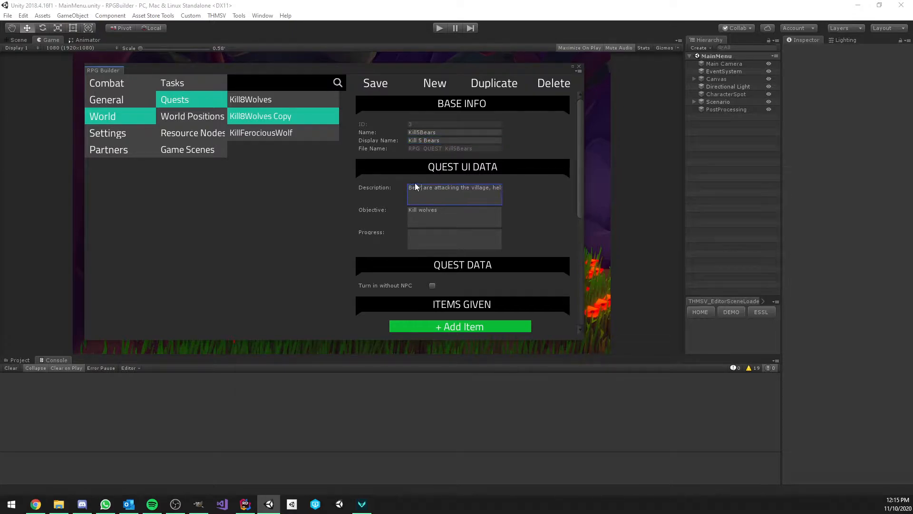
pyautogui.doubleClick(422, 210)
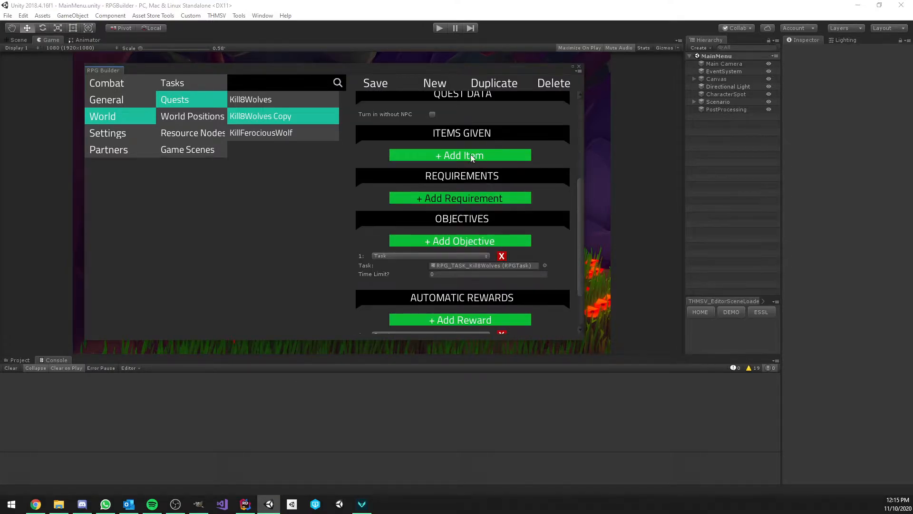
pyautogui.click(459, 155)
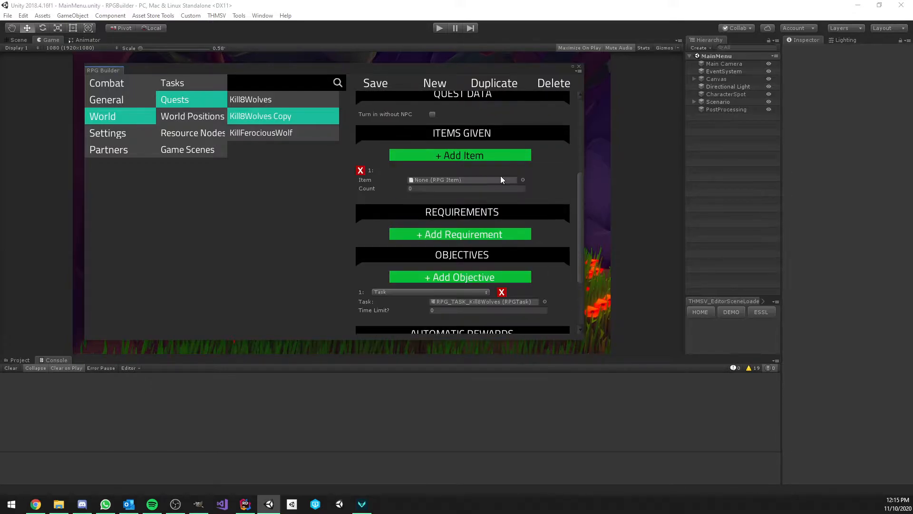
pyautogui.click(359, 171)
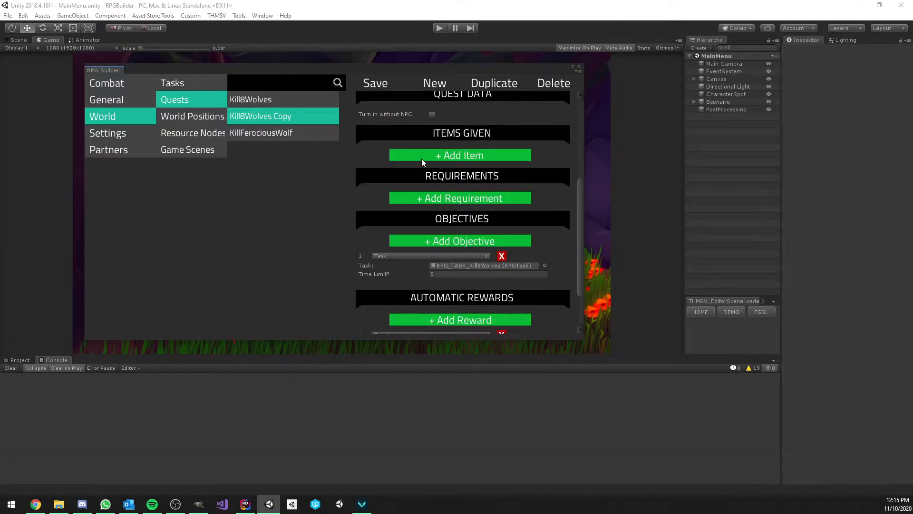
pyautogui.click(459, 155)
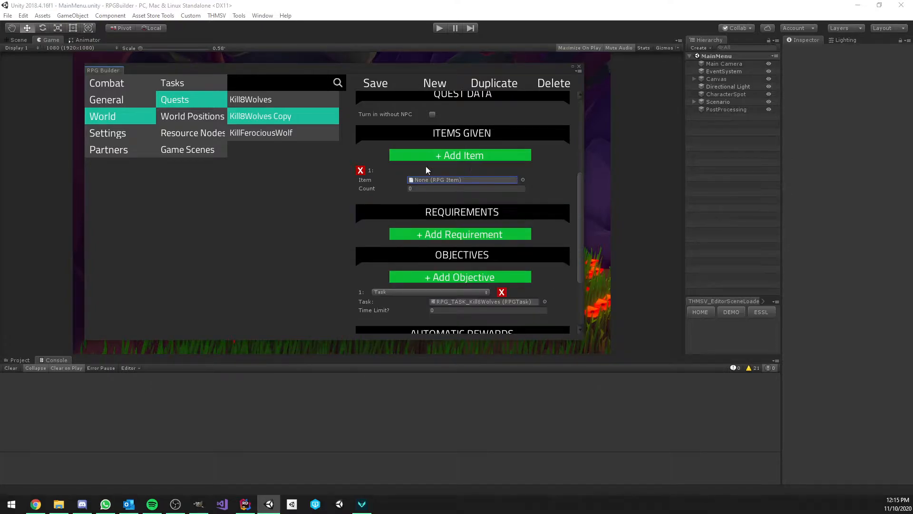
pyautogui.moveTo(451, 177)
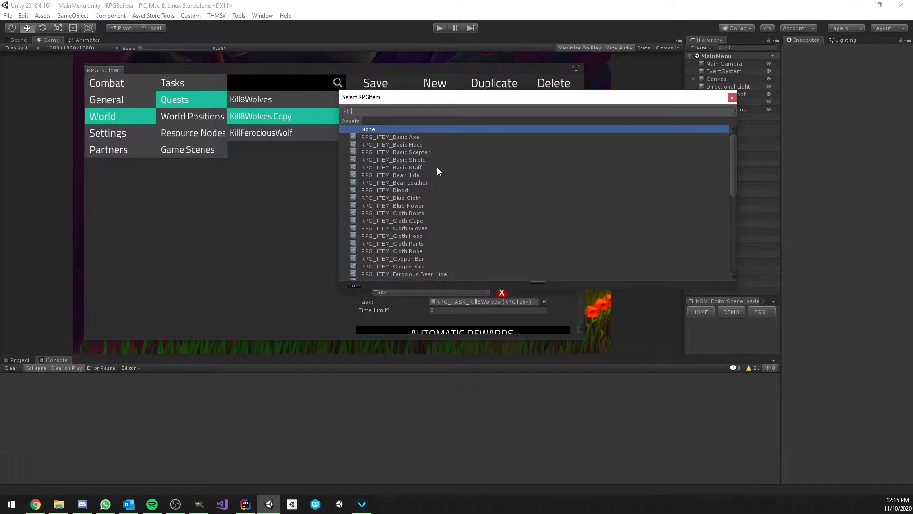
pyautogui.write('hea')
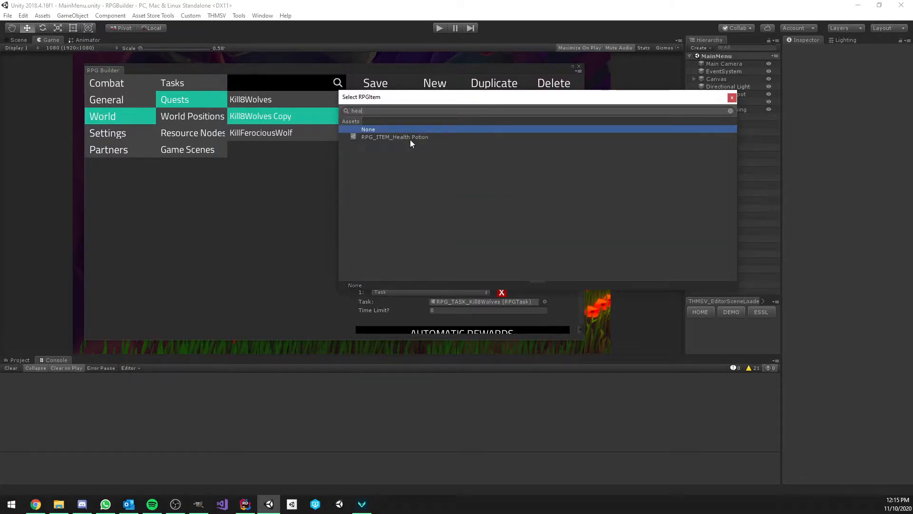
pyautogui.click(394, 137)
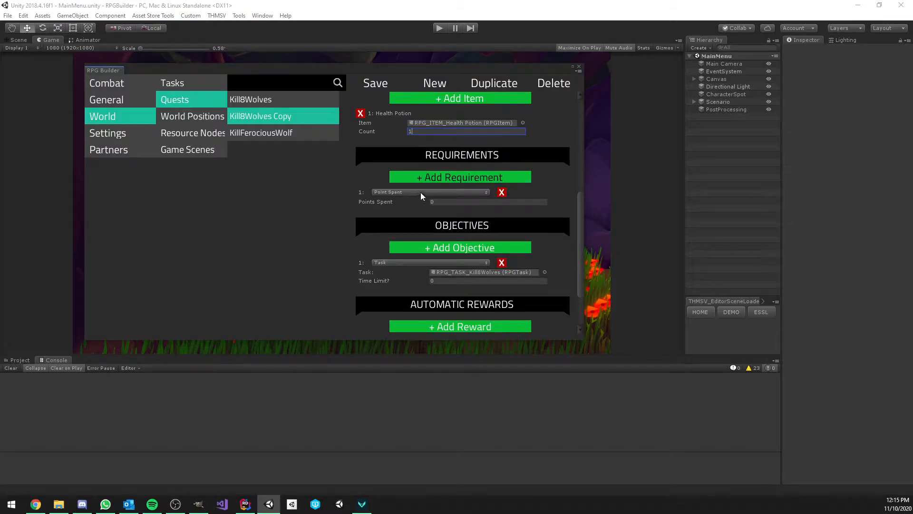
# - Set the first requirement to Turned In and add a Recipe Known requirement for Copper Bar
pyautogui.click(430, 191)
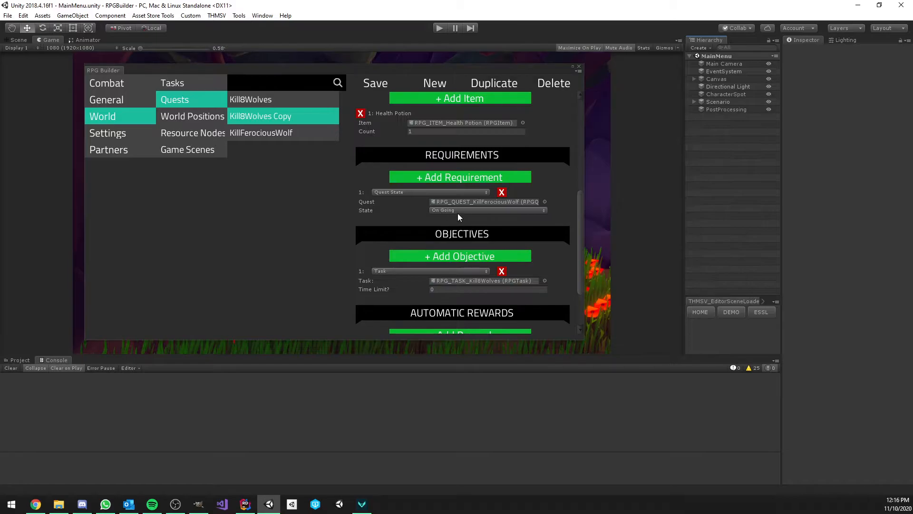
pyautogui.click(487, 209)
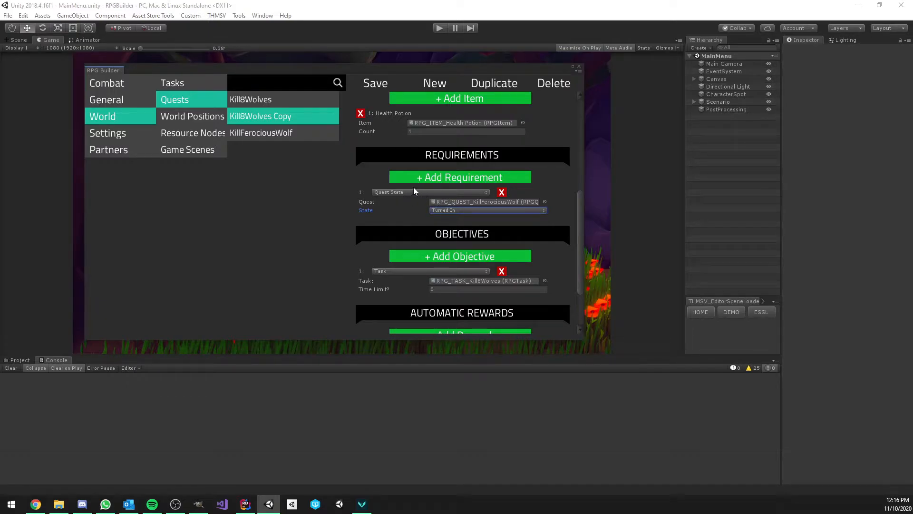
pyautogui.click(459, 177)
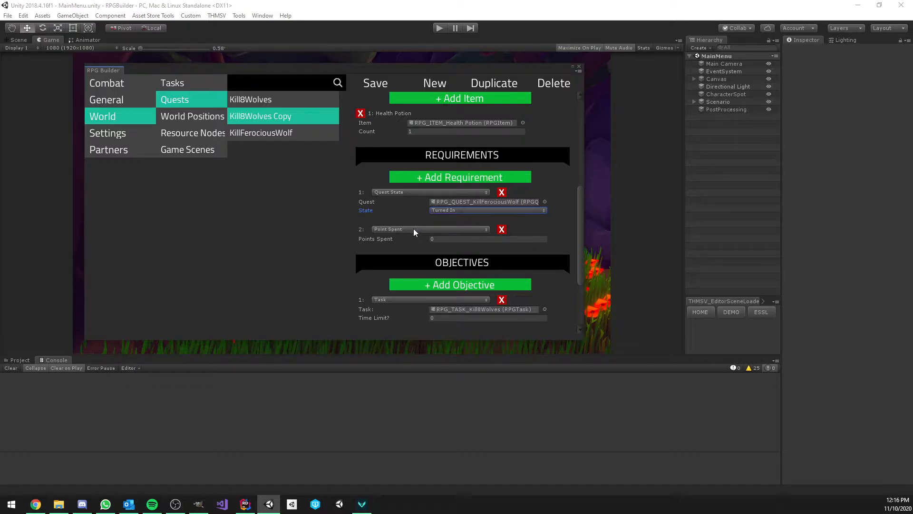
pyautogui.click(430, 228)
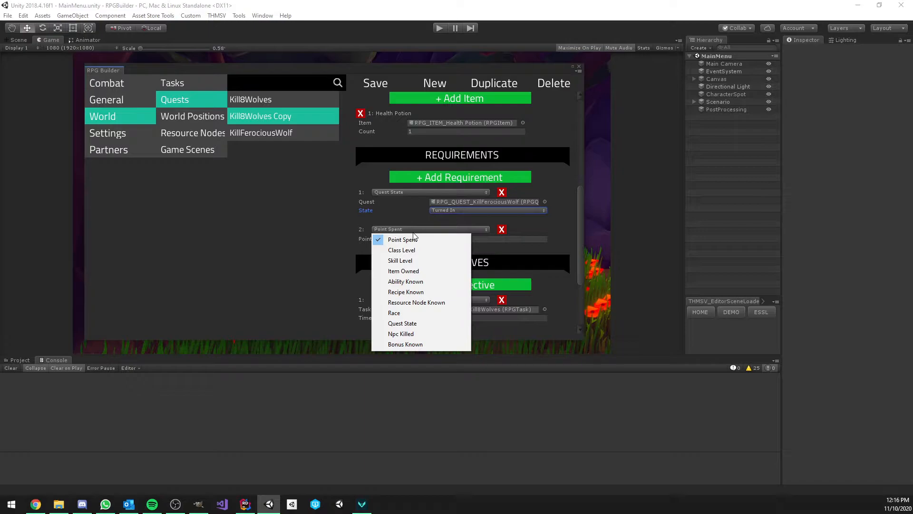
pyautogui.moveTo(405, 281)
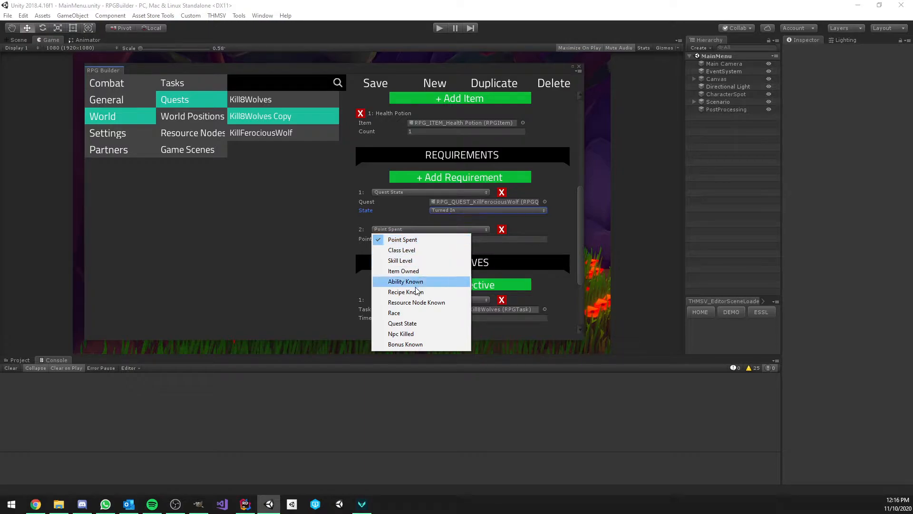
pyautogui.click(405, 292)
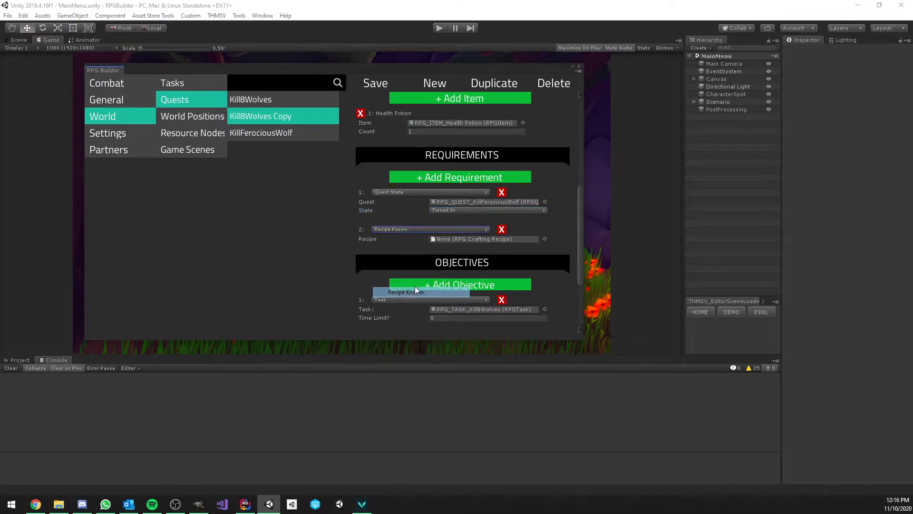
pyautogui.click(486, 239)
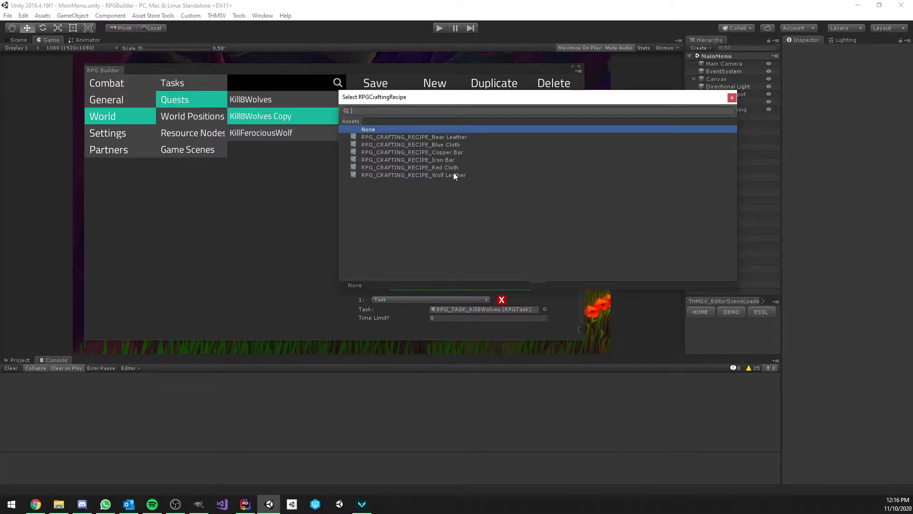
pyautogui.moveTo(457, 166)
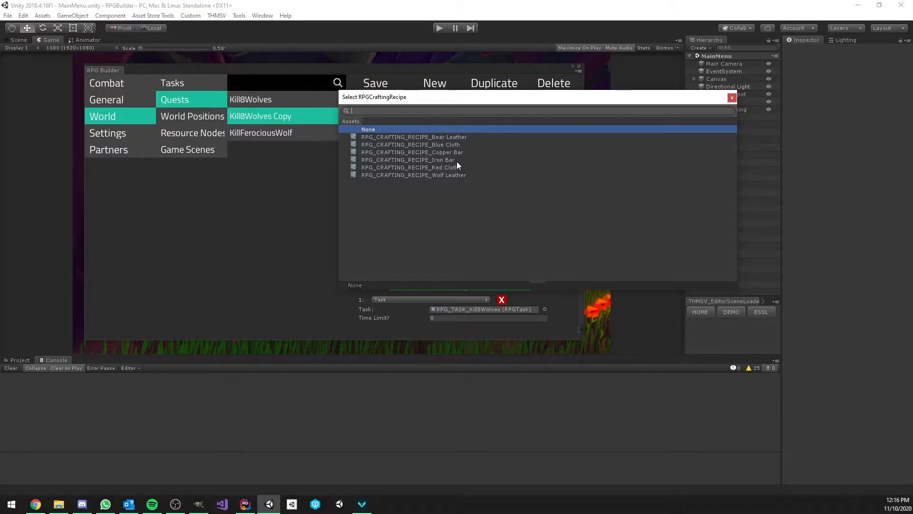
pyautogui.moveTo(455, 158)
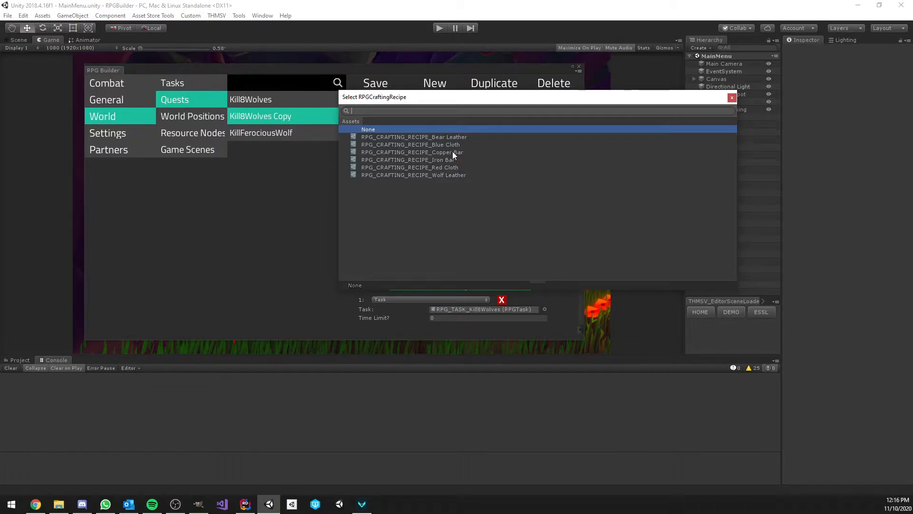
pyautogui.click(411, 152)
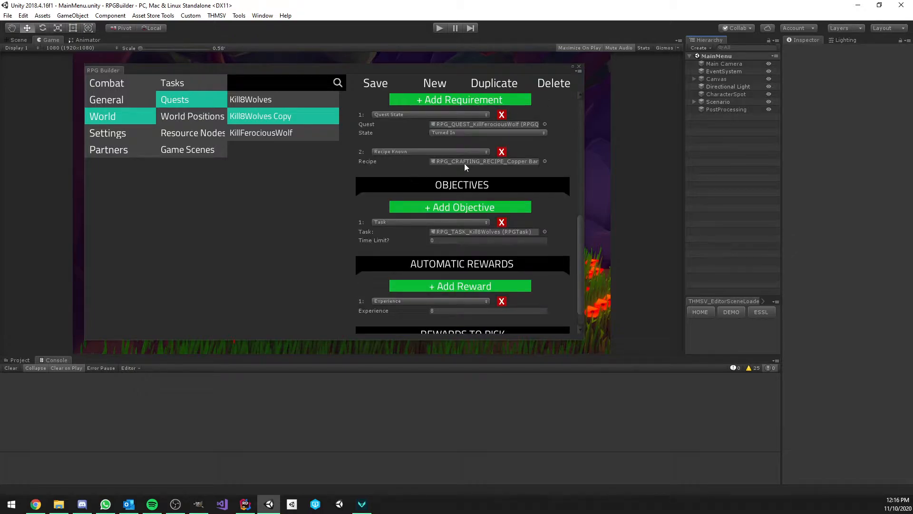
# - Add Plate Cape as the third selectable item reward
pyautogui.scroll(-3)
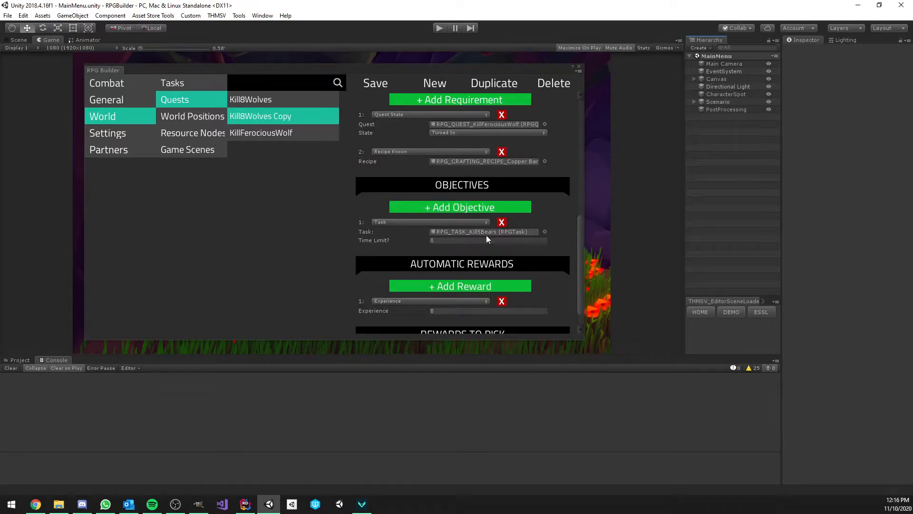
pyautogui.scroll(-3)
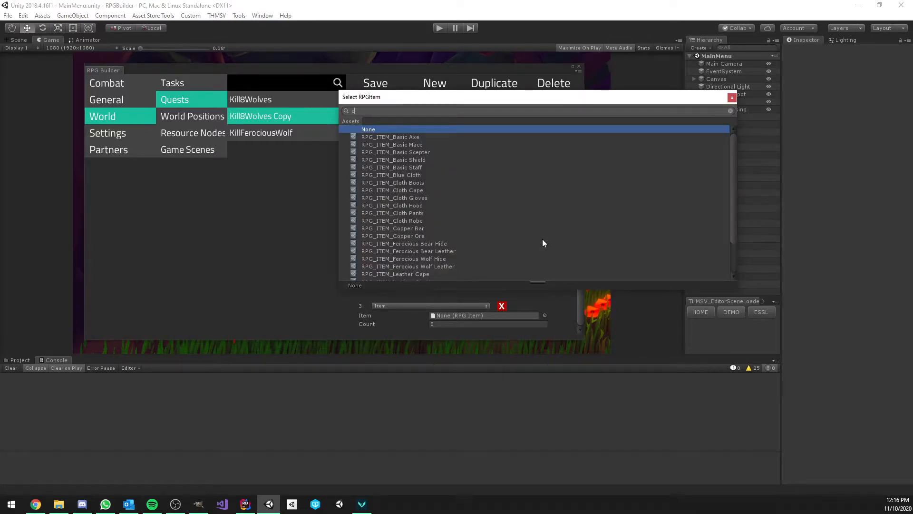
pyautogui.write('ape')
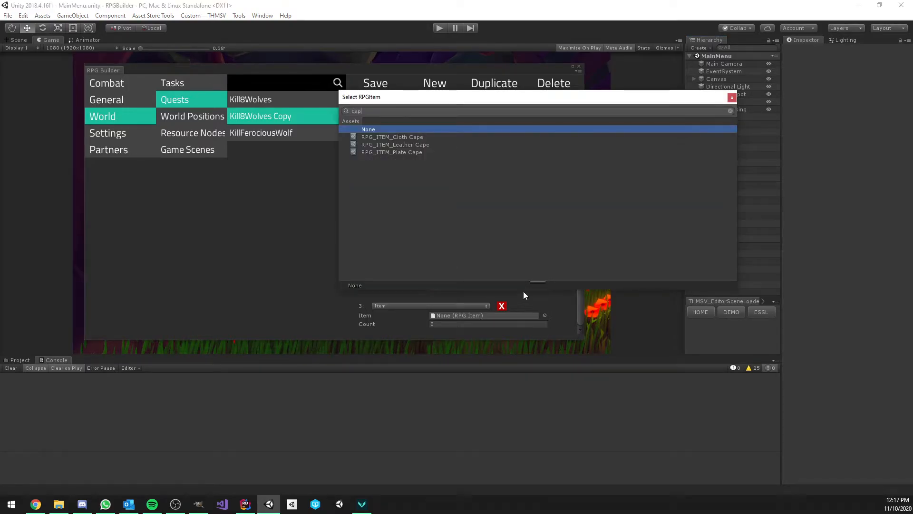
pyautogui.click(392, 136)
pyautogui.write('1')
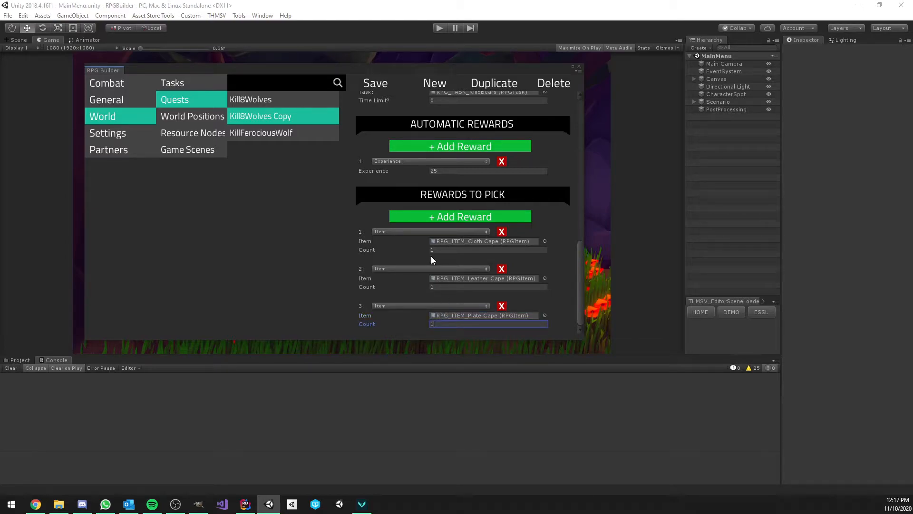
pyautogui.moveTo(447, 264)
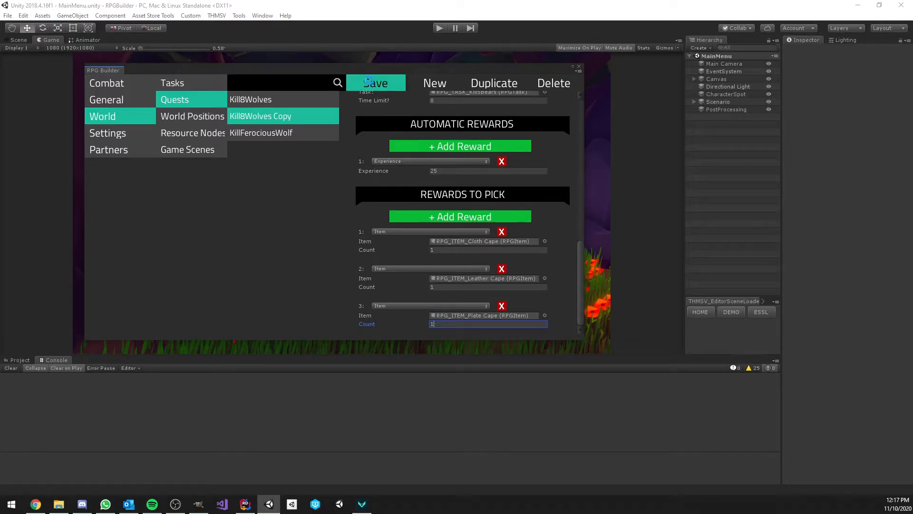
# - Save the quest and view the Refining talent tree
pyautogui.click(247, 99)
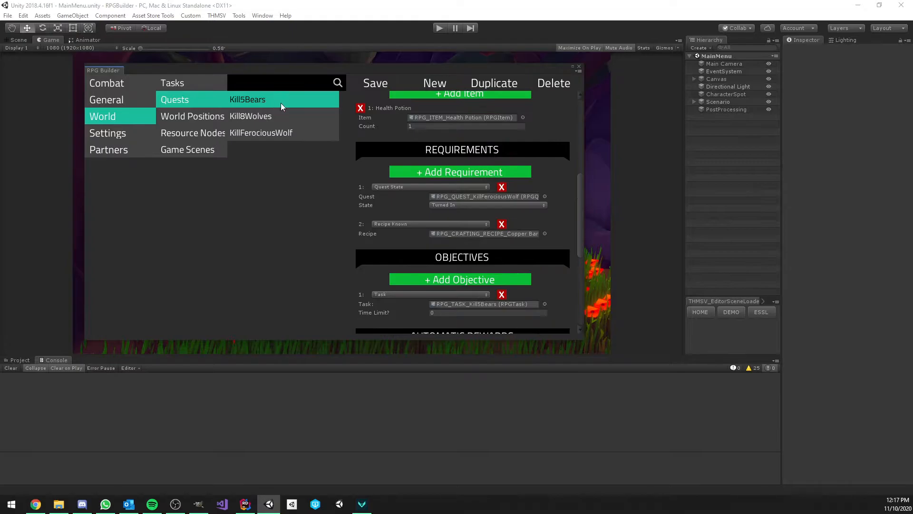
pyautogui.moveTo(390, 136)
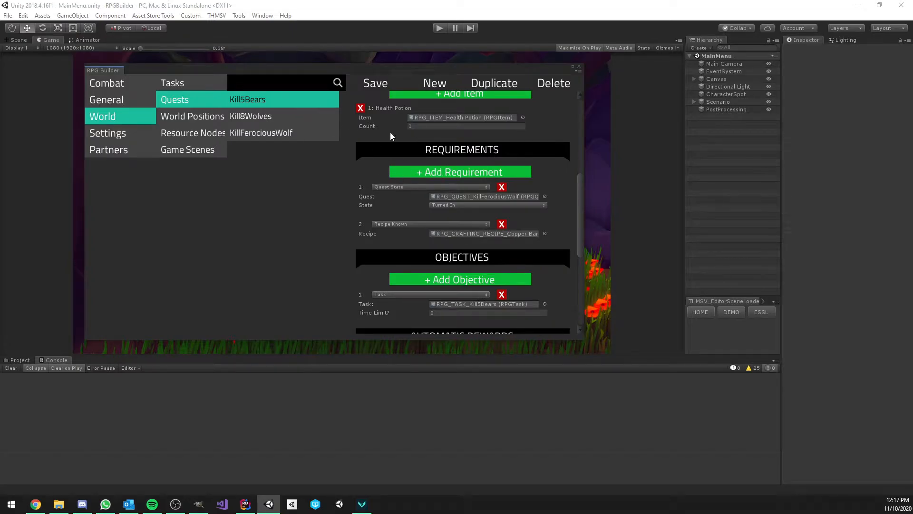
pyautogui.moveTo(140, 117)
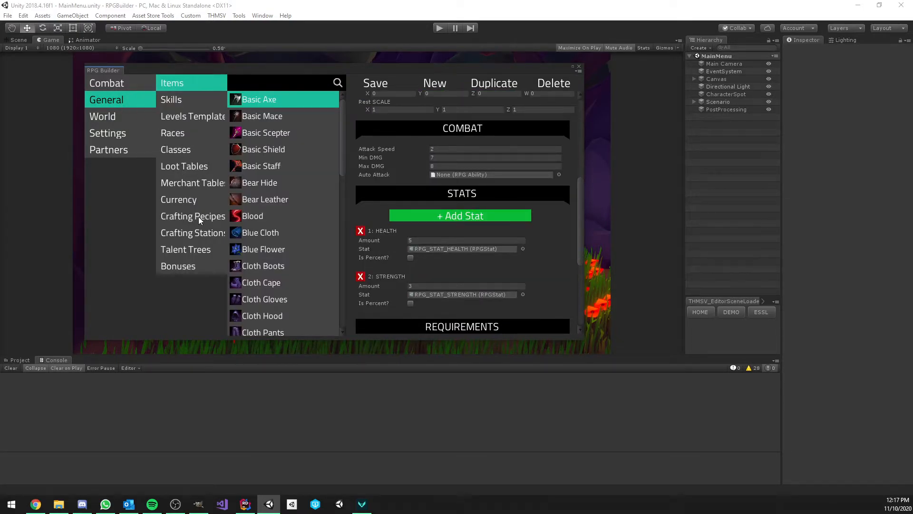
pyautogui.click(184, 249)
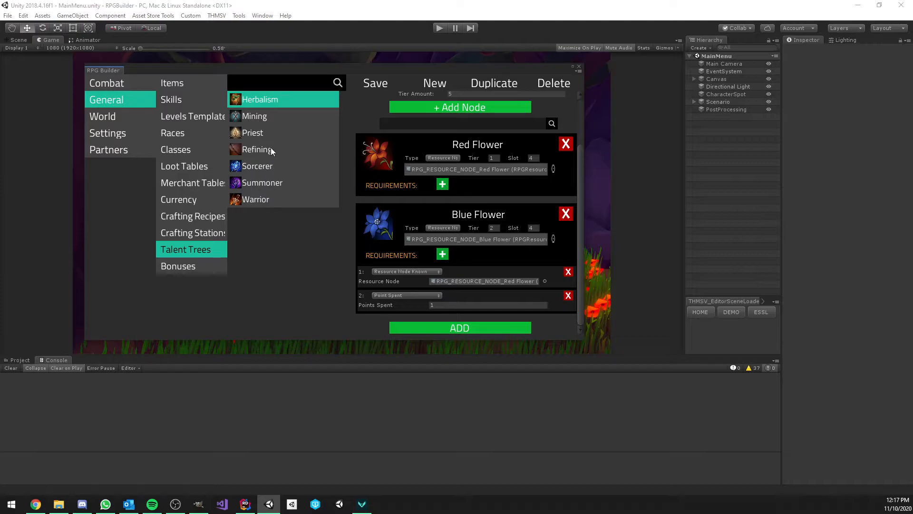
pyautogui.click(257, 148)
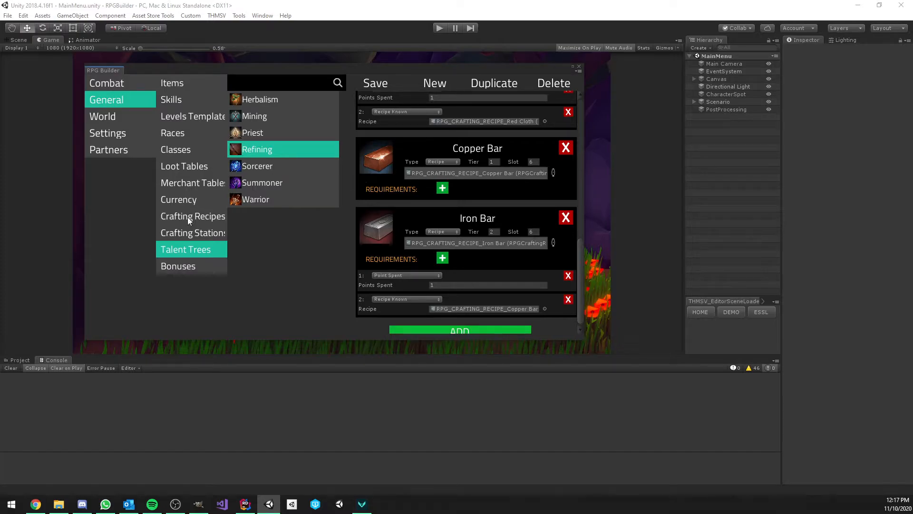
# - View the Copper Bar crafting recipe, then bring up the Combat NPC list
pyautogui.click(192, 216)
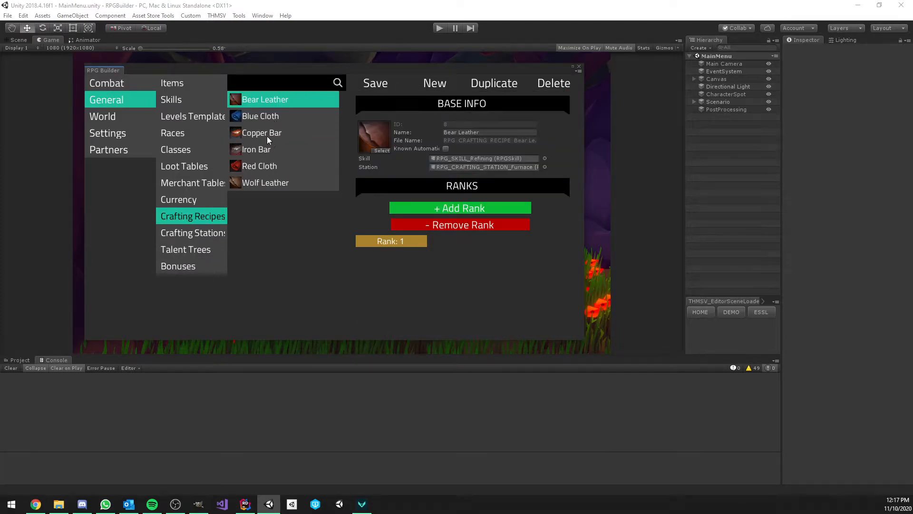
pyautogui.click(261, 132)
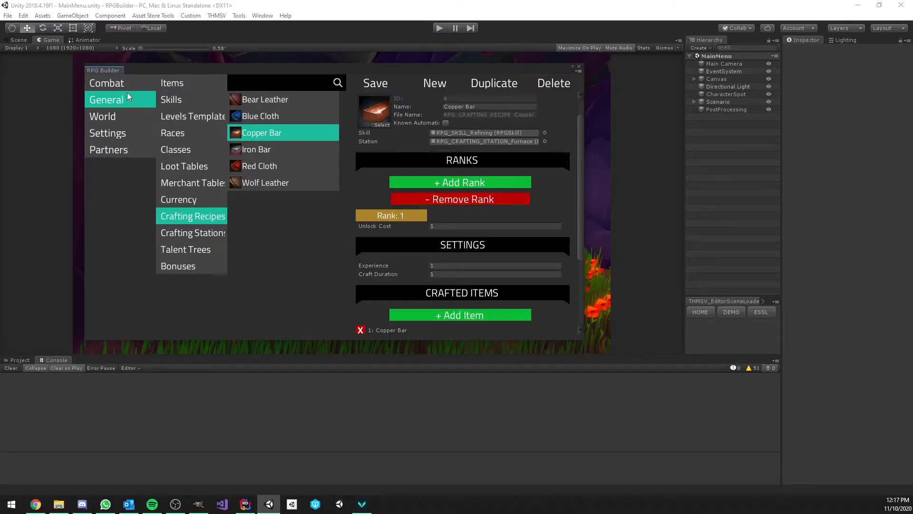
pyautogui.click(106, 83)
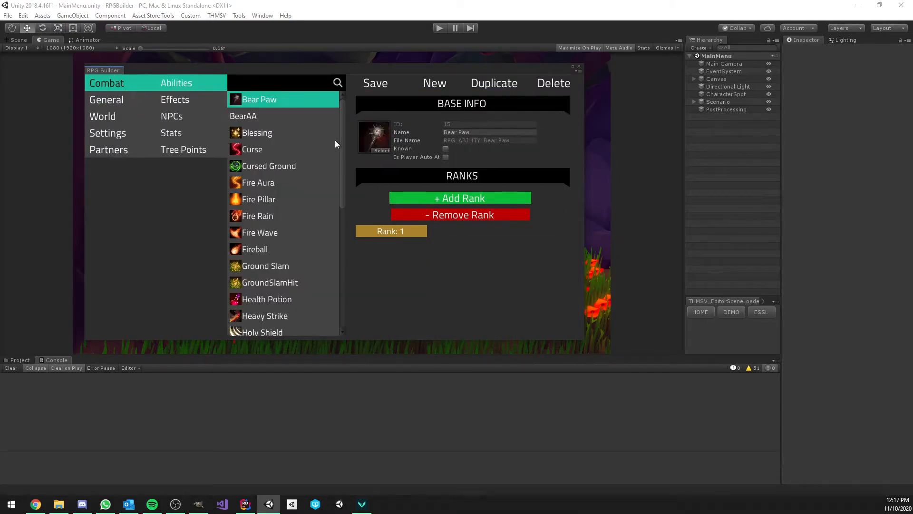
pyautogui.click(171, 116)
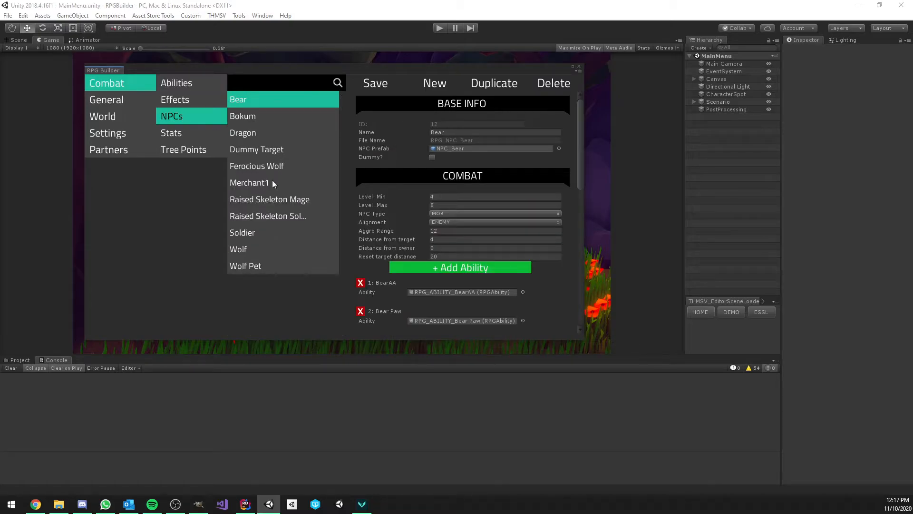
# - Add Kill5Bears to the Soldier NPC's given and completing quest lists
pyautogui.click(242, 233)
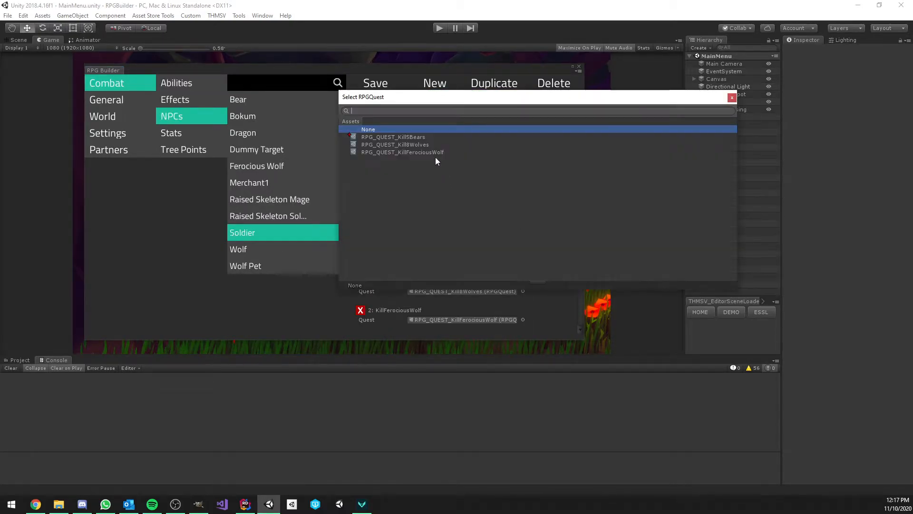
pyautogui.click(367, 129)
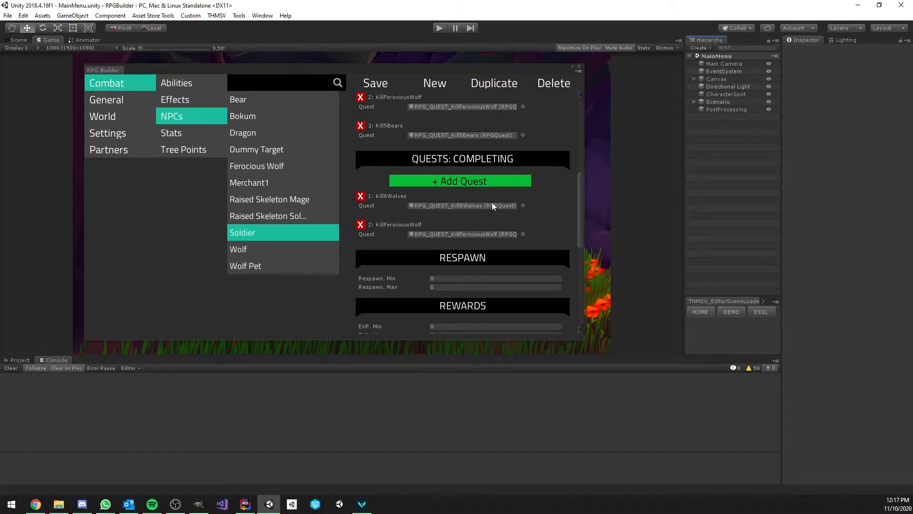
pyautogui.click(522, 205)
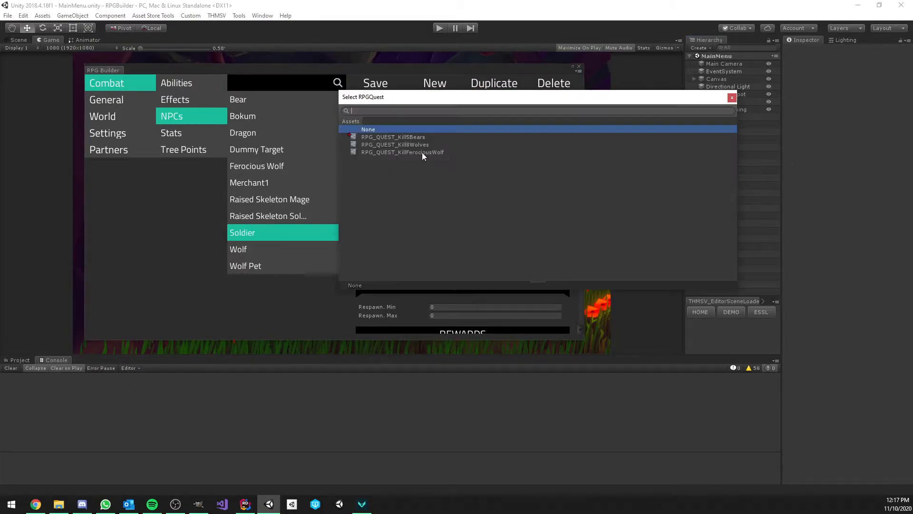
pyautogui.click(402, 152)
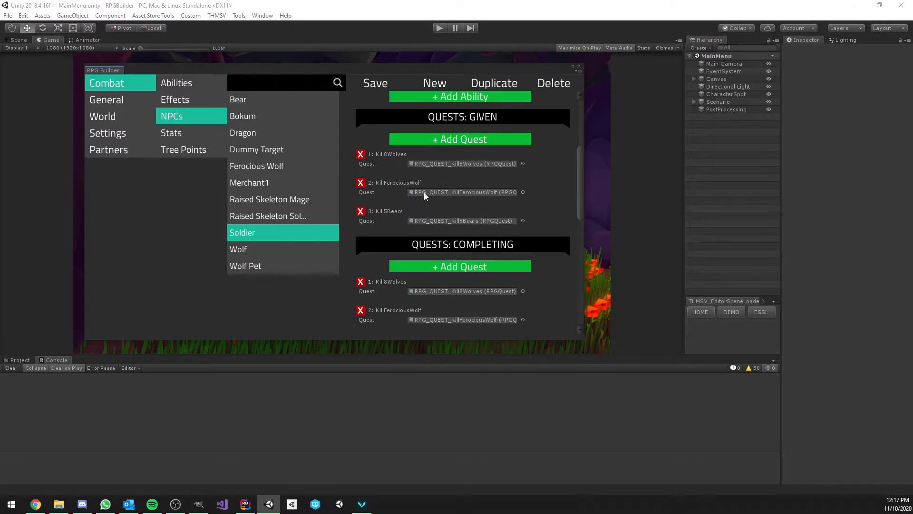
pyautogui.moveTo(396, 179)
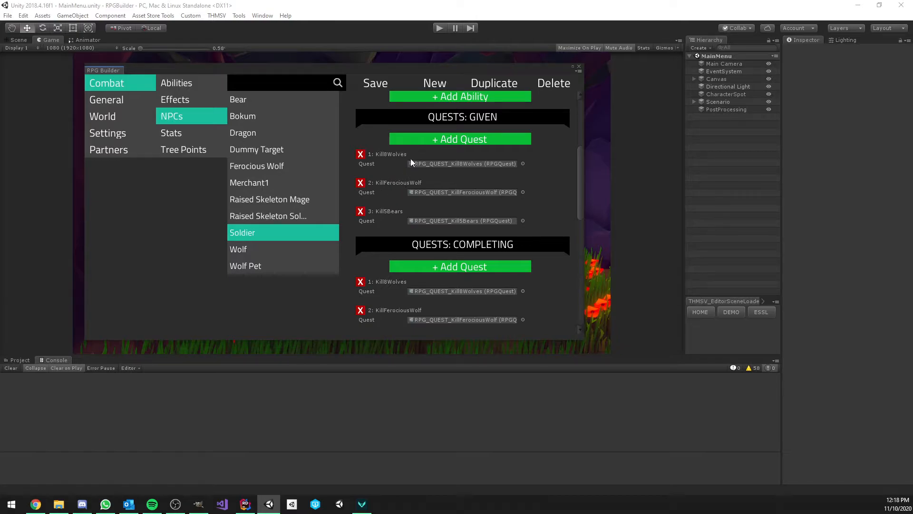
pyautogui.scroll(-3)
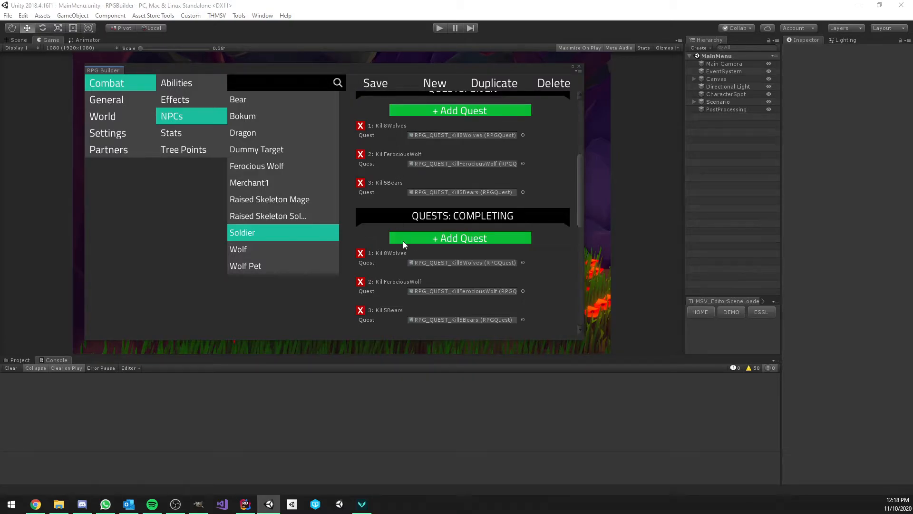
pyautogui.moveTo(440, 279)
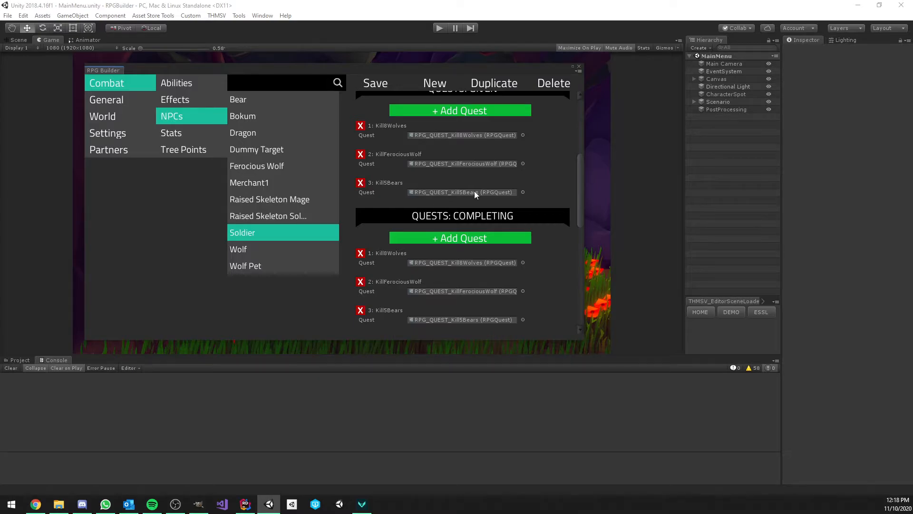
pyautogui.moveTo(394, 194)
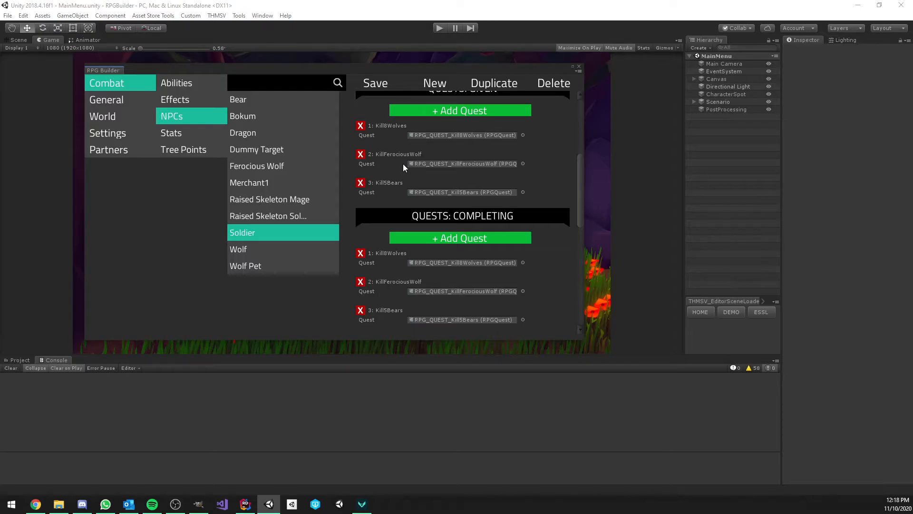
pyautogui.scroll(-3)
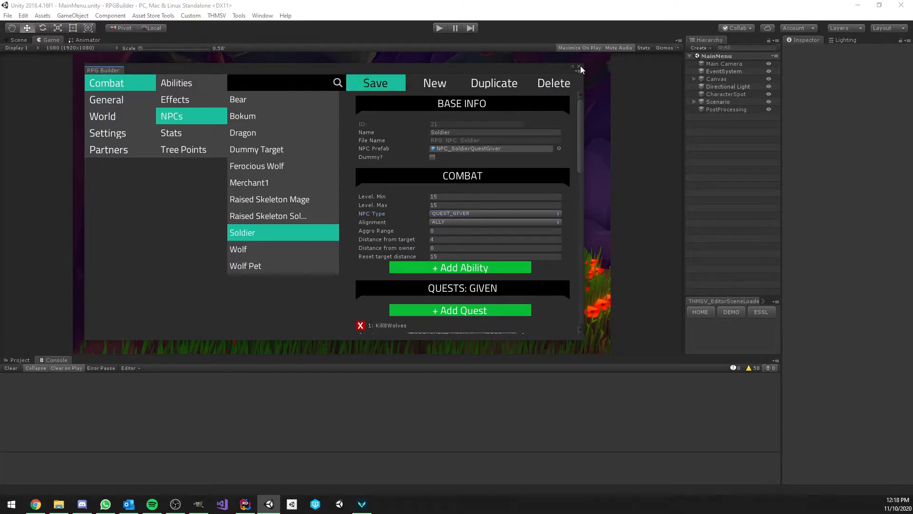
# - Close RPG Builder, enter play mode and load the existing level 6 character
pyautogui.click(580, 66)
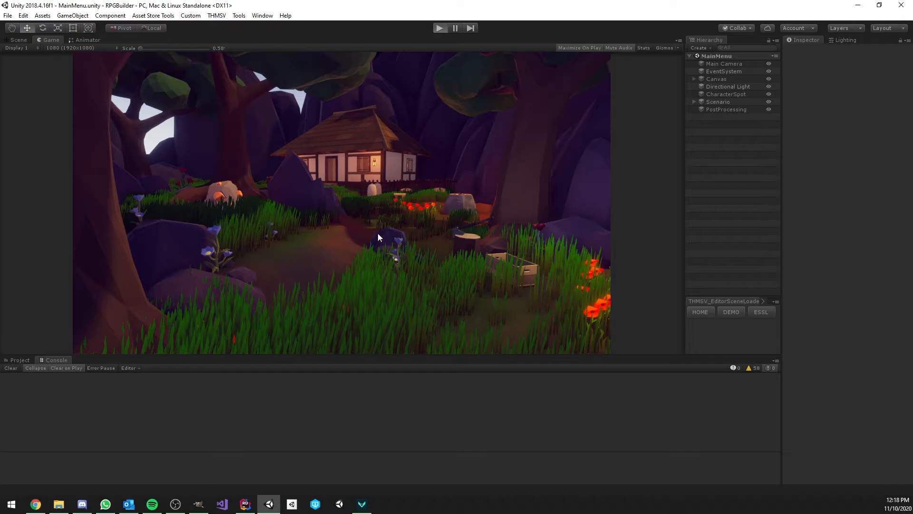
pyautogui.click(440, 28)
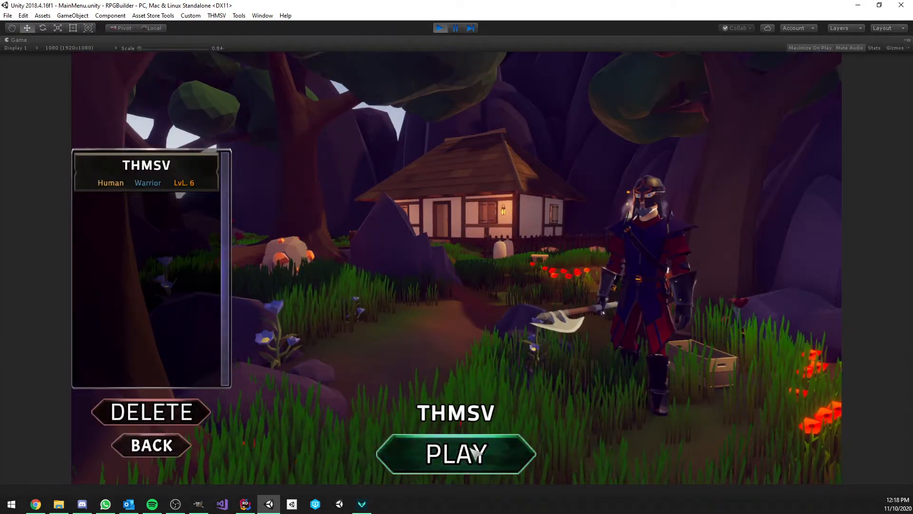
pyautogui.click(456, 455)
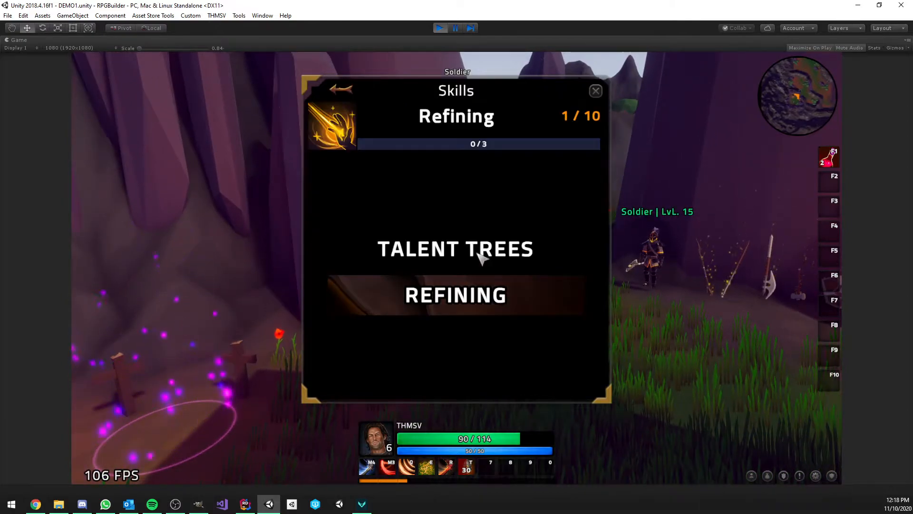
# - View the Refining talent tree in the Skills window, then close it
pyautogui.click(456, 295)
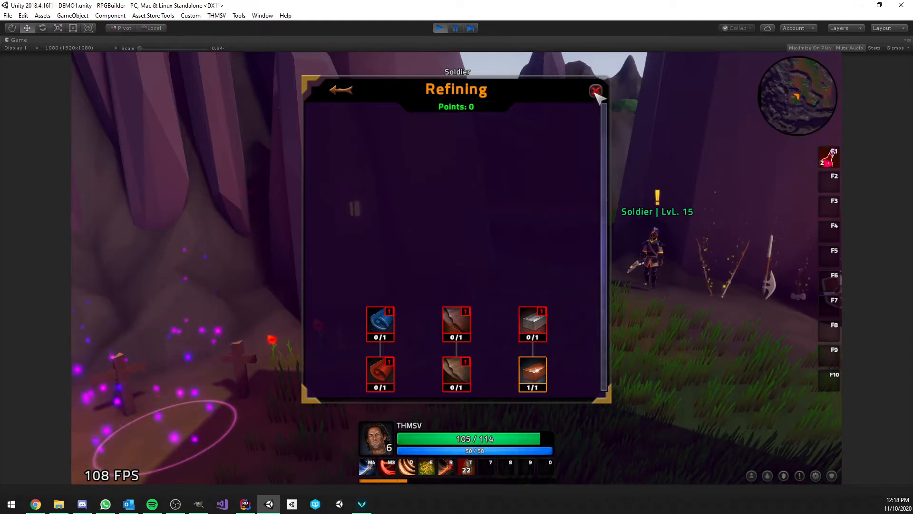
pyautogui.click(595, 91)
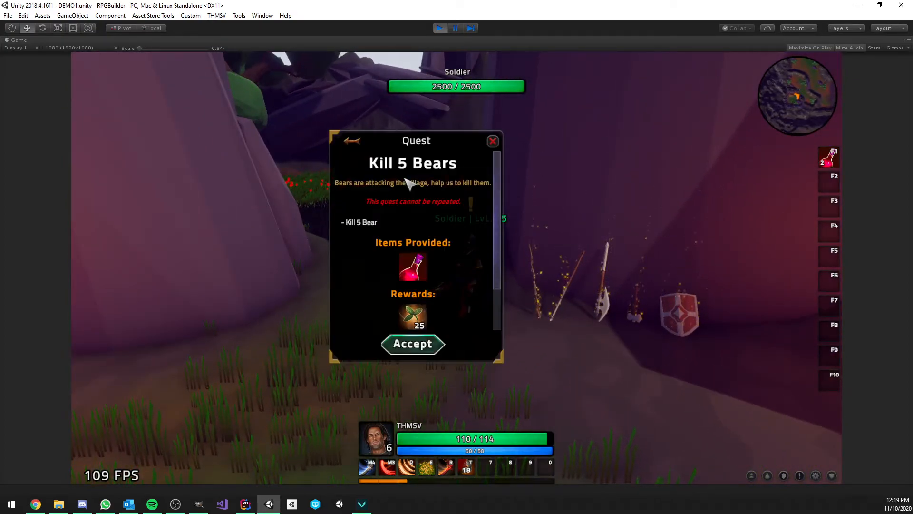
# - Review the Kill 5 Bears rewards in the Soldier's quest window and accept it
pyautogui.scroll(-3)
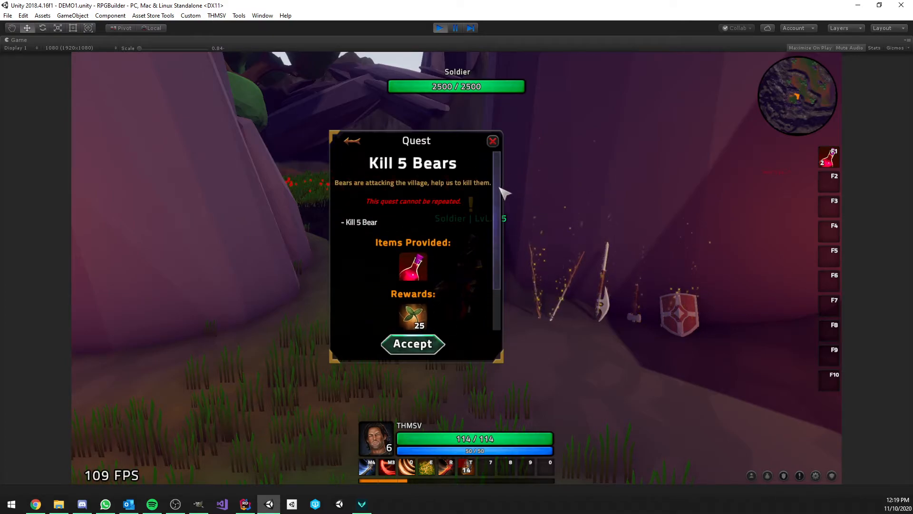
pyautogui.scroll(-3)
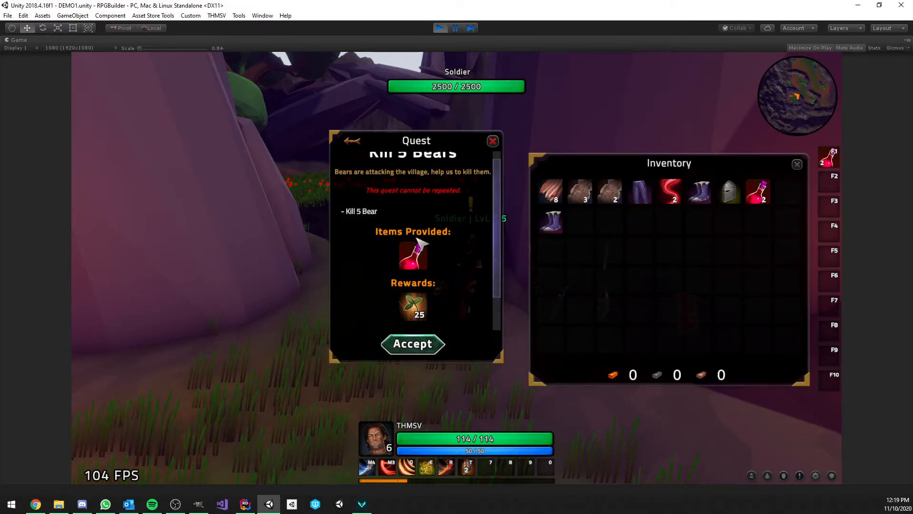
pyautogui.scroll(-3)
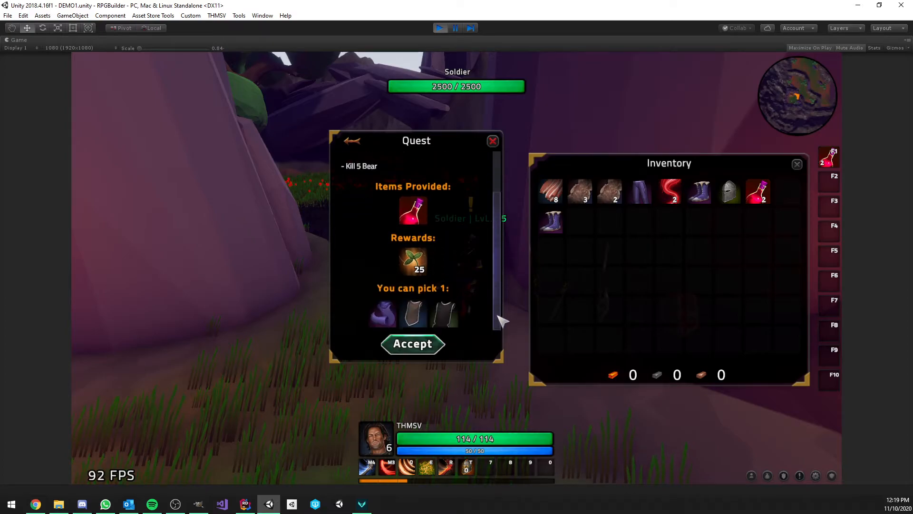
pyautogui.moveTo(444, 312)
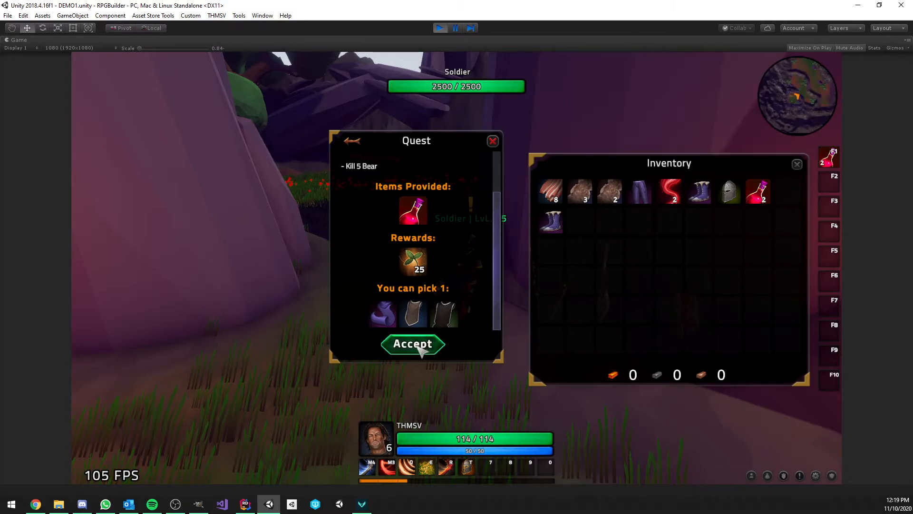
pyautogui.click(412, 344)
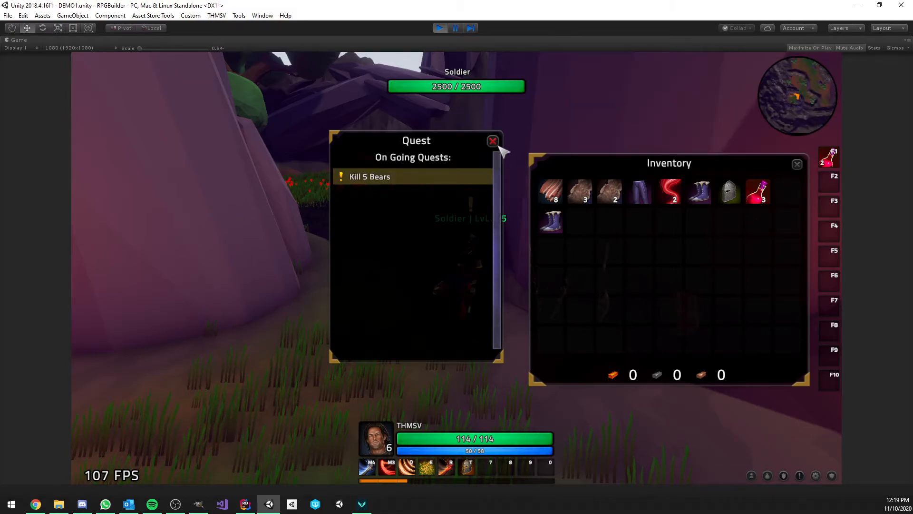
# - Close the Quest and Inventory windows
pyautogui.click(493, 142)
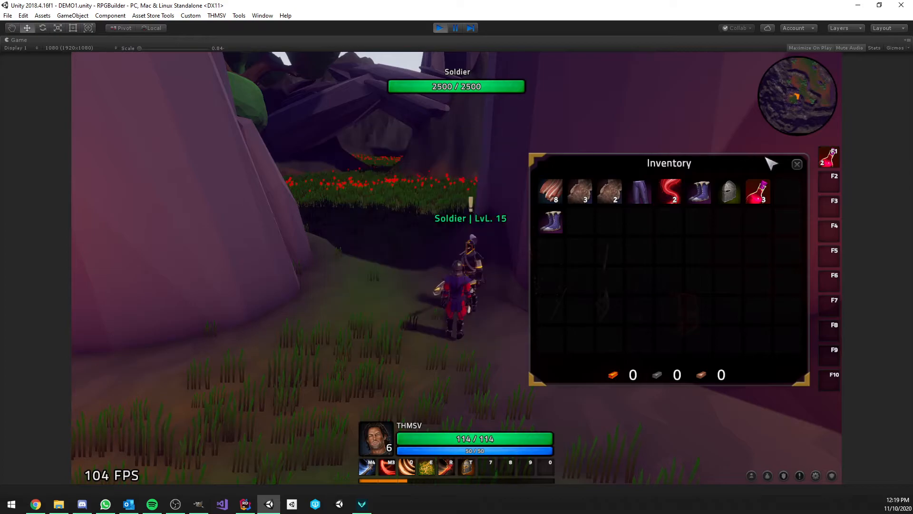
pyautogui.click(796, 164)
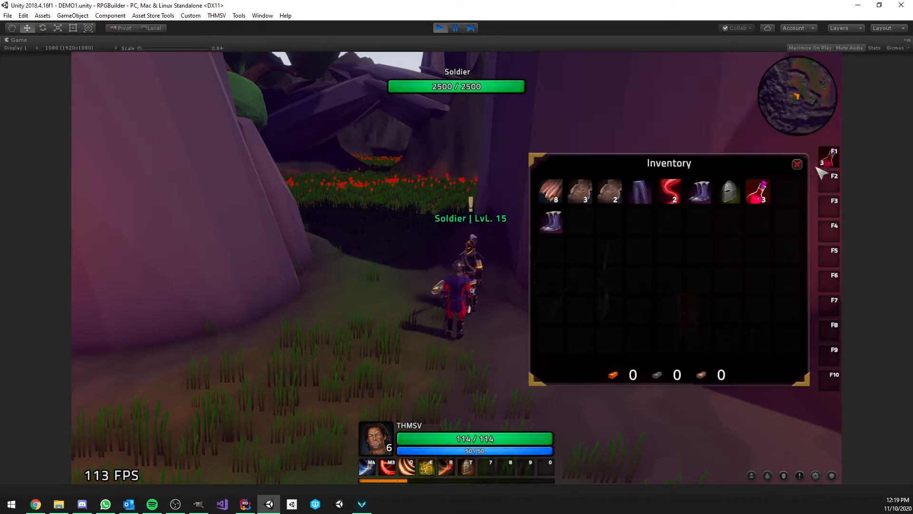
pyautogui.click(796, 164)
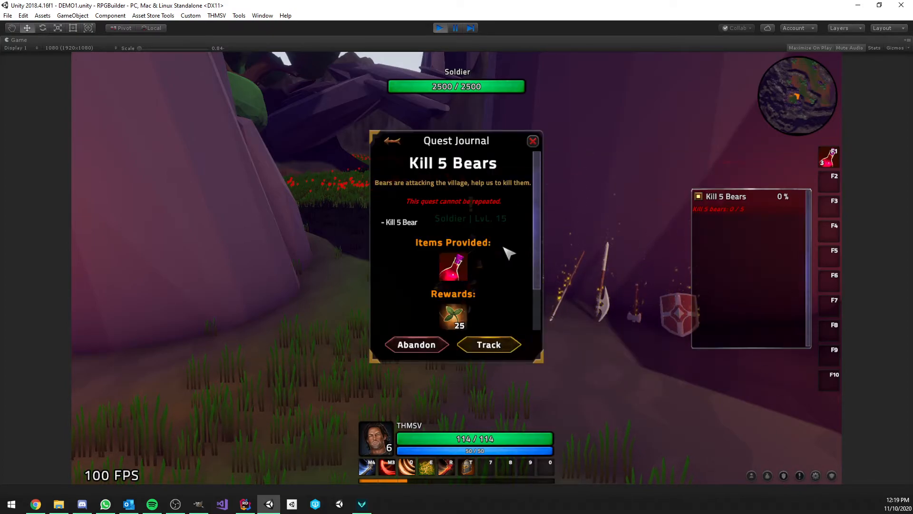
# - Close the Quest Journal to go hunting bears
pyautogui.click(531, 141)
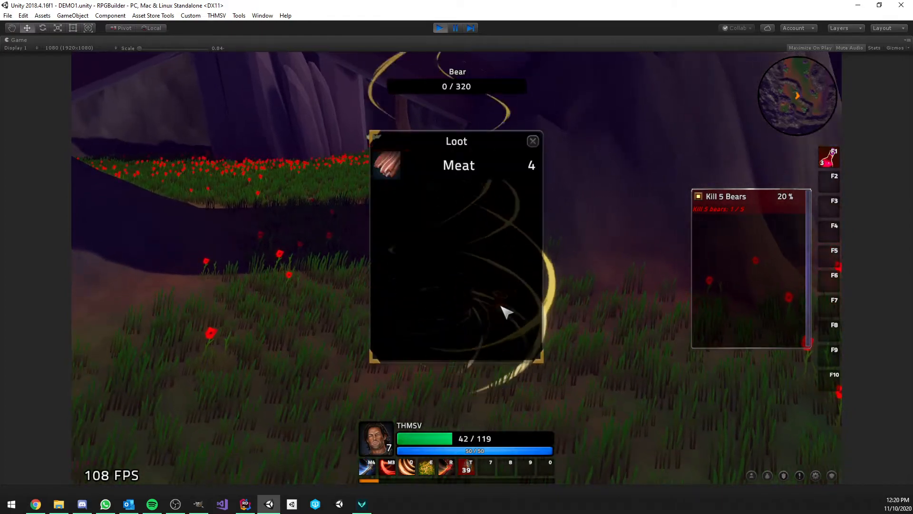
# - Collect the Meat from the bear's loot window
pyautogui.click(531, 141)
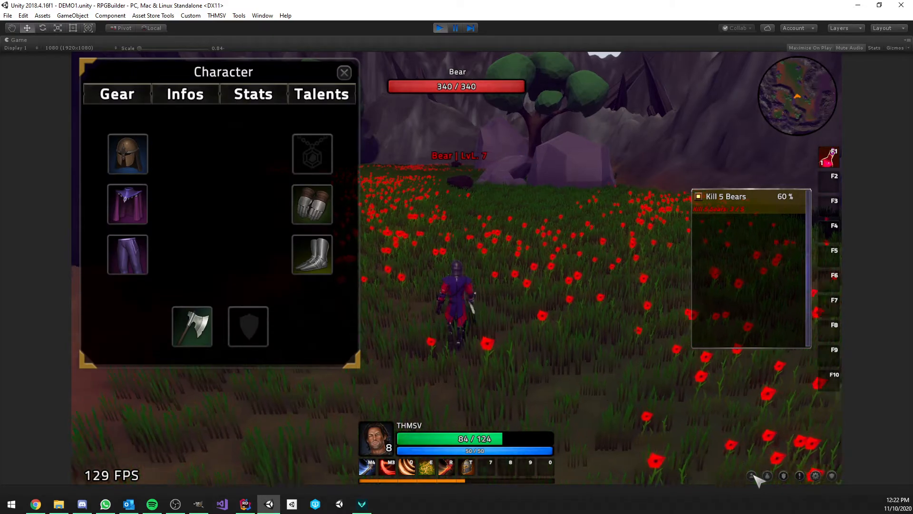
pyautogui.click(343, 72)
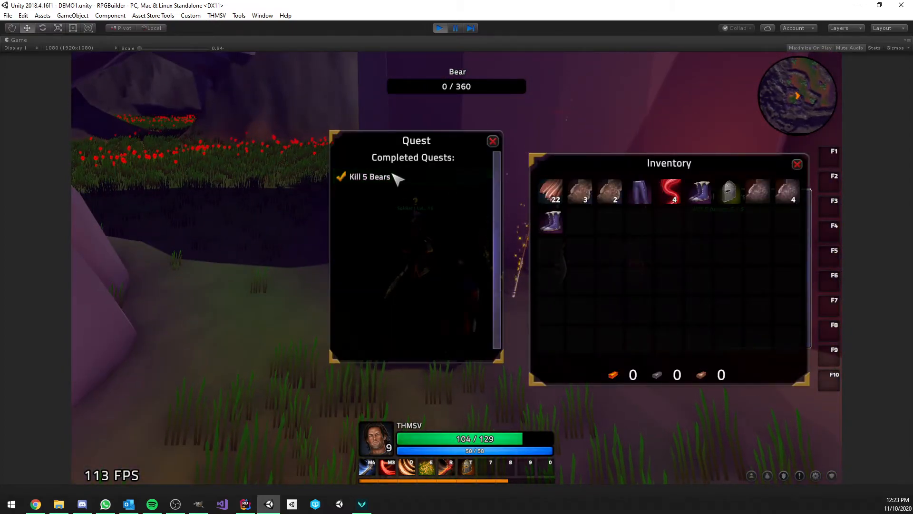
# - Complete the Kill 5 Bears quest with the picked reward, then close the inventory
pyautogui.click(370, 176)
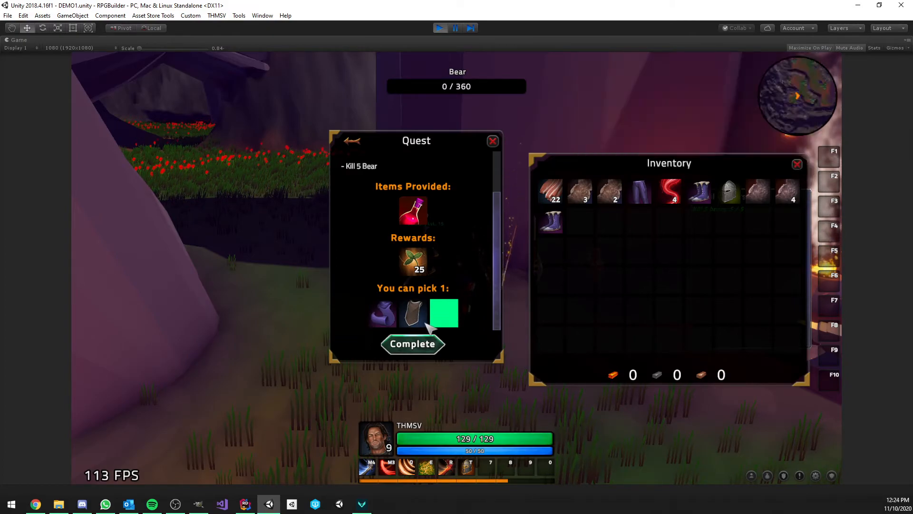
pyautogui.click(412, 343)
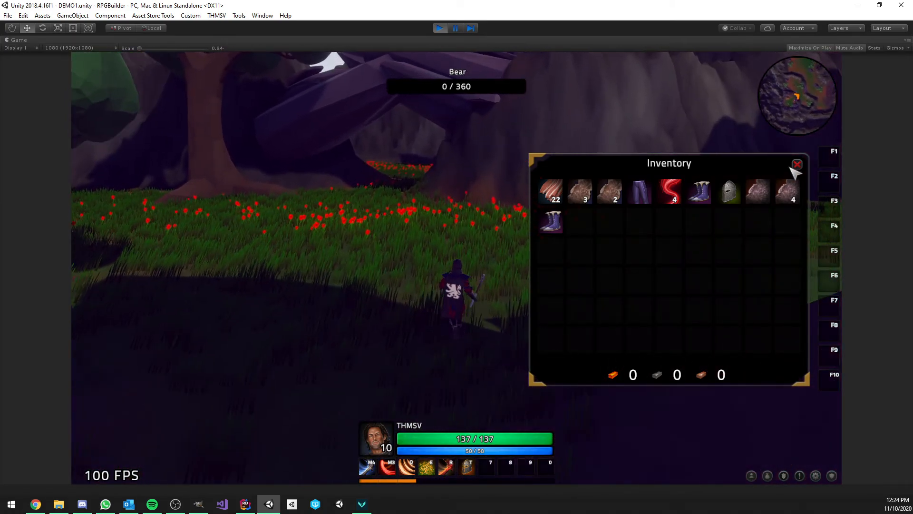
pyautogui.click(796, 164)
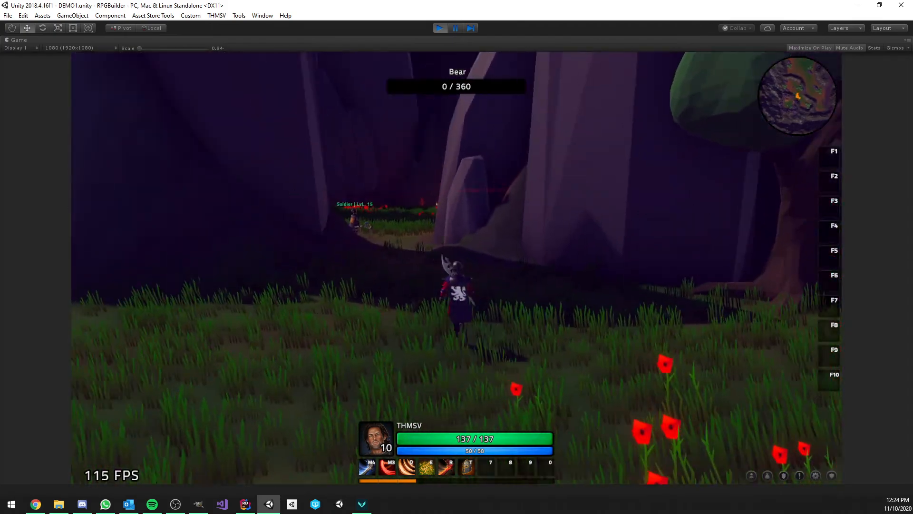